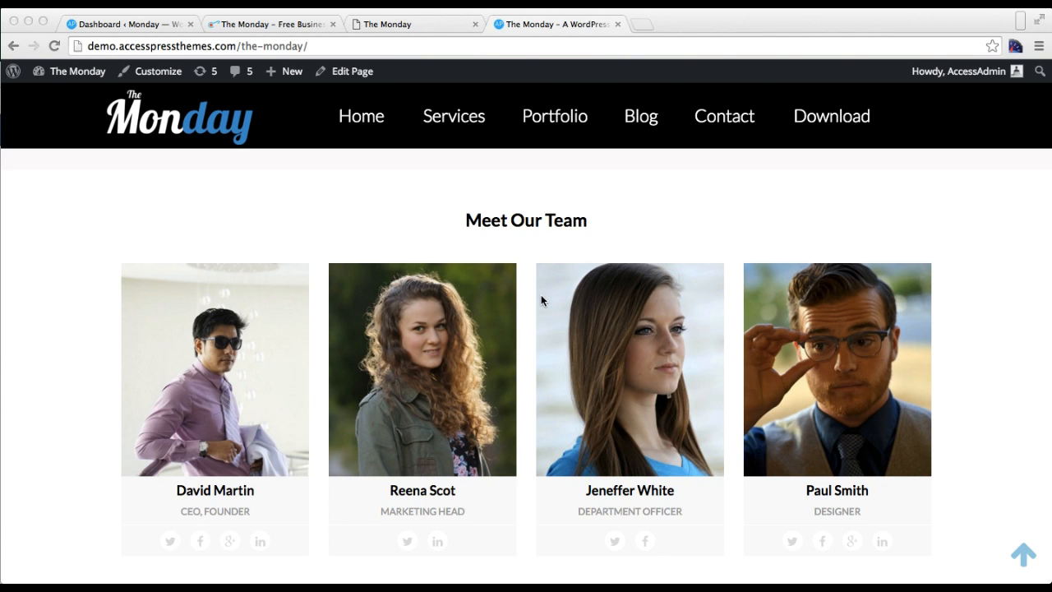
mouse_move(612, 299)
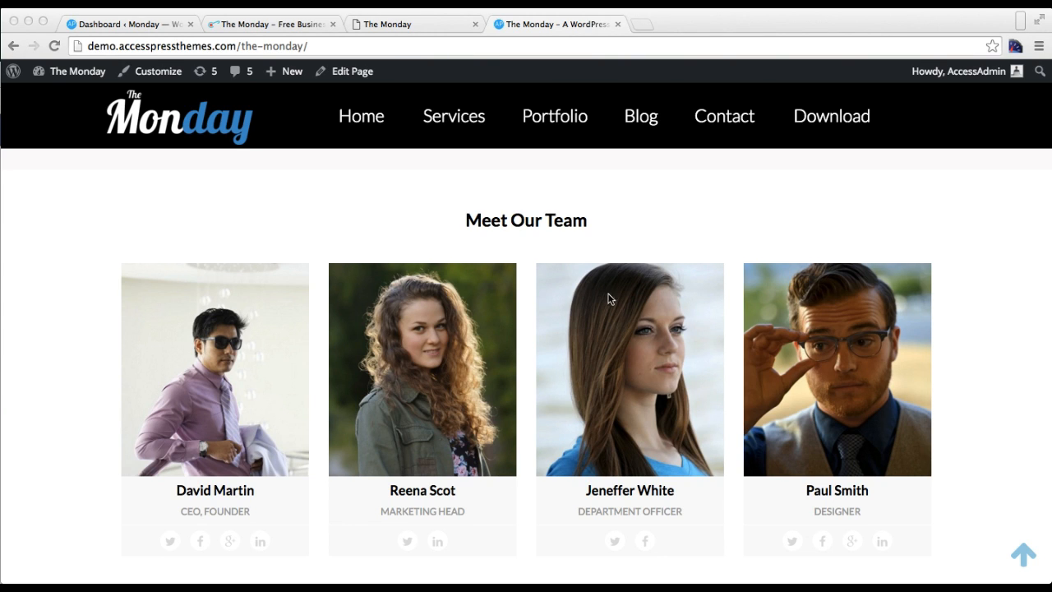
mouse_move(591, 225)
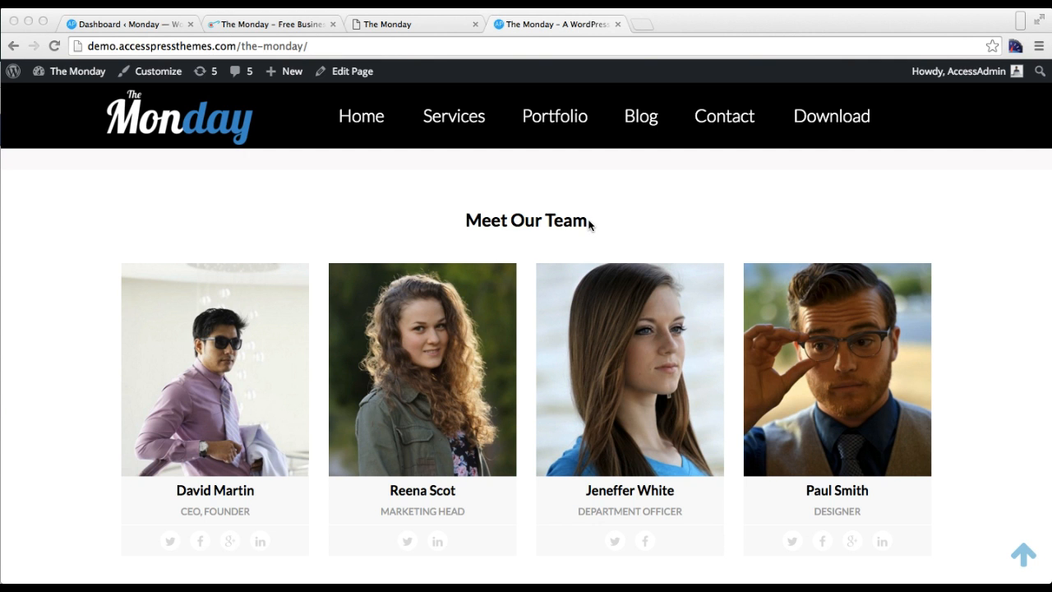
mouse_move(618, 242)
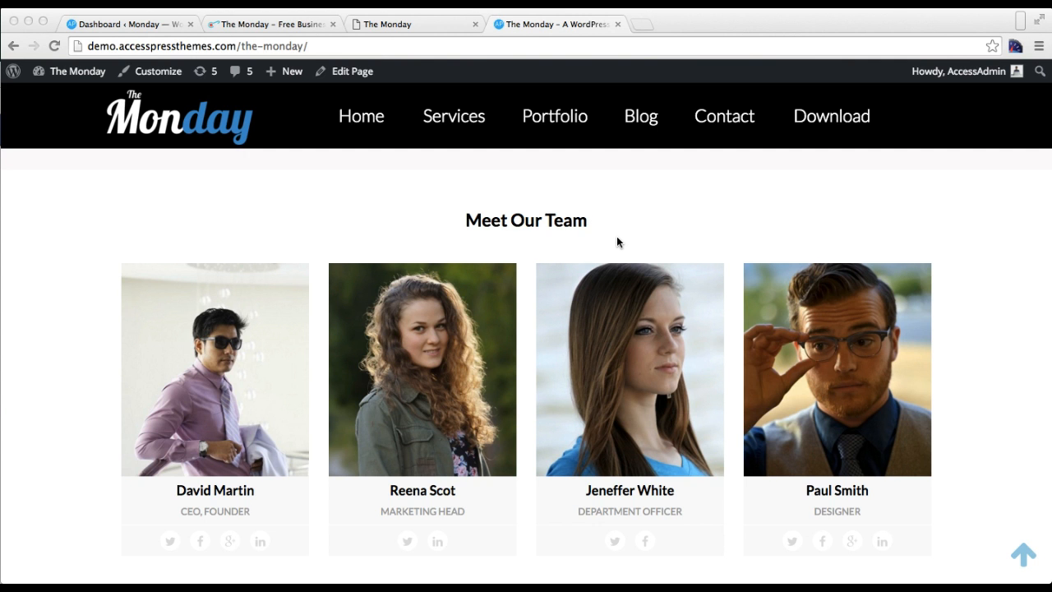
Step: Go to the admin dashboard and list all Team Members (Team 1, Team 2, Team 3)
scroll(down, 3)
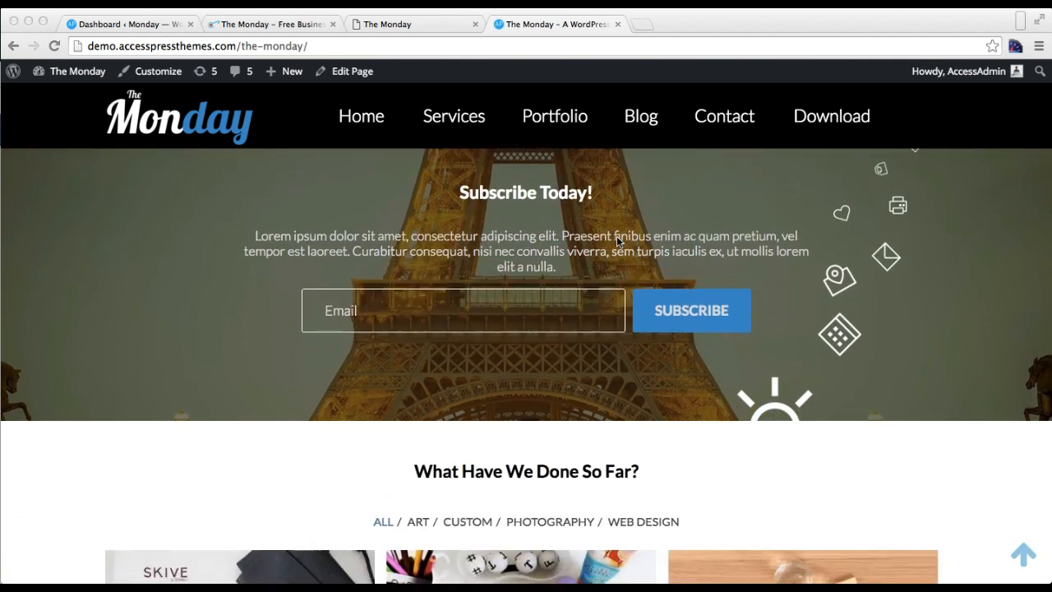
scroll(down, 3)
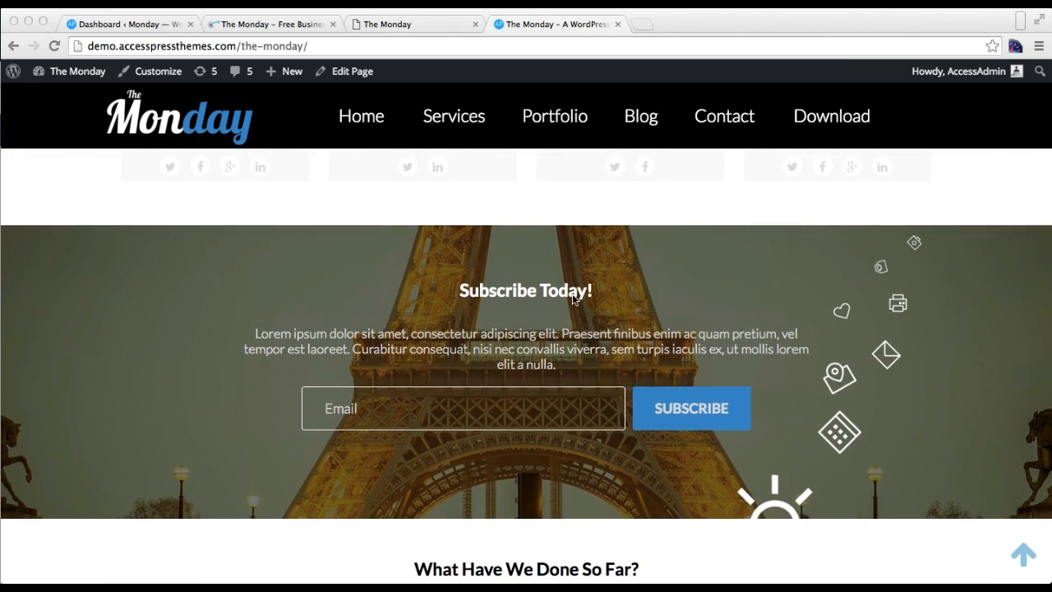
scroll(down, 3)
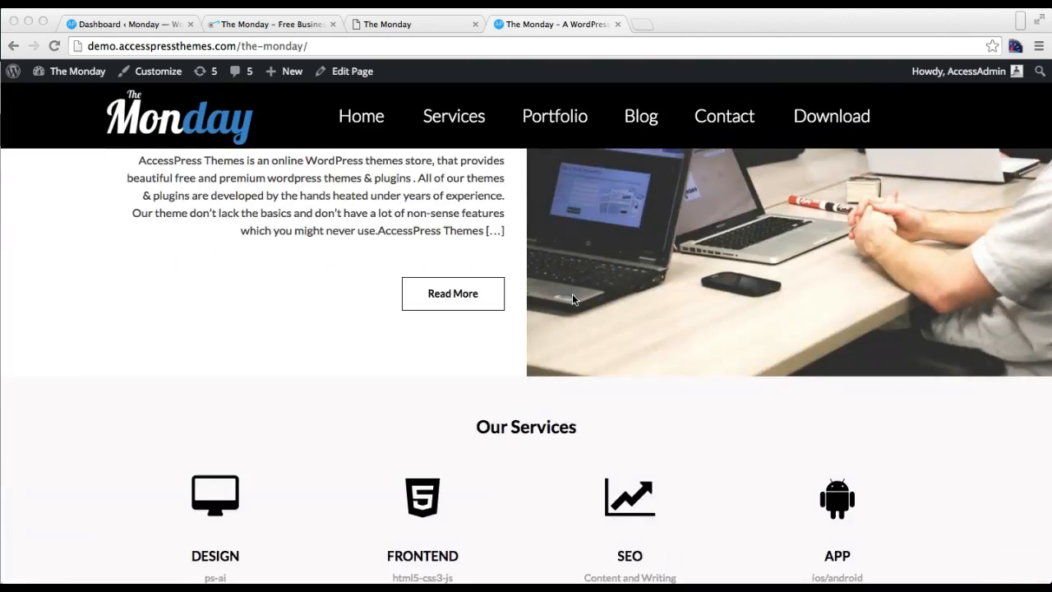
scroll(down, 3)
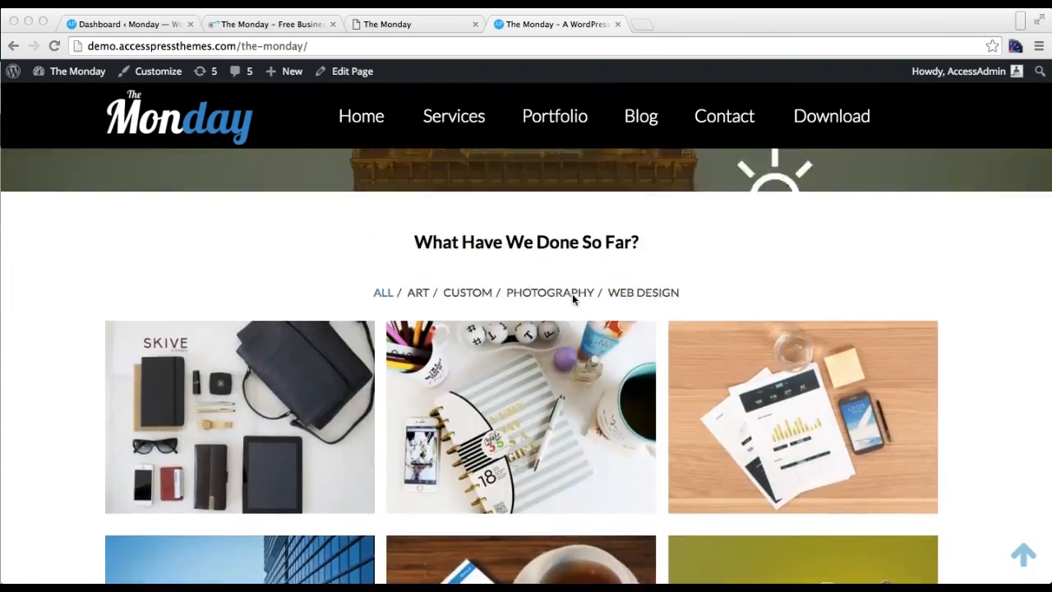
scroll(down, 3)
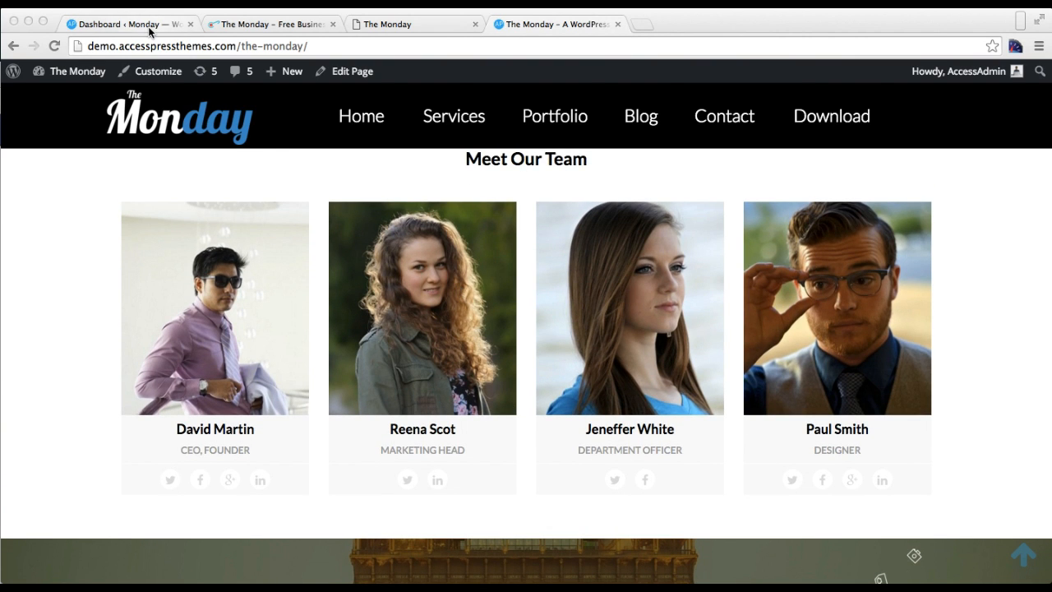
click(123, 25)
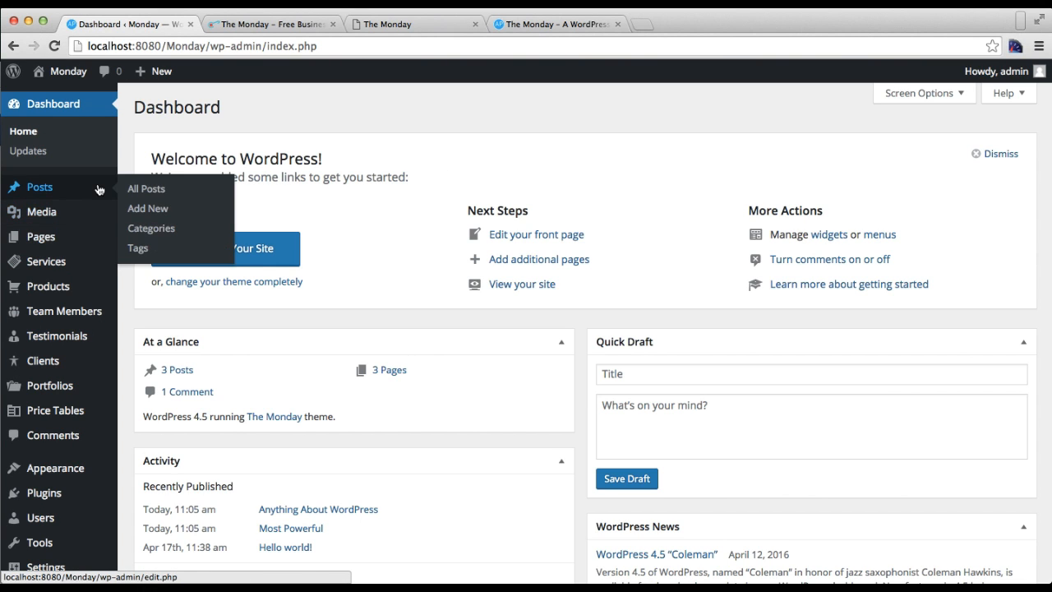
mouse_move(64, 311)
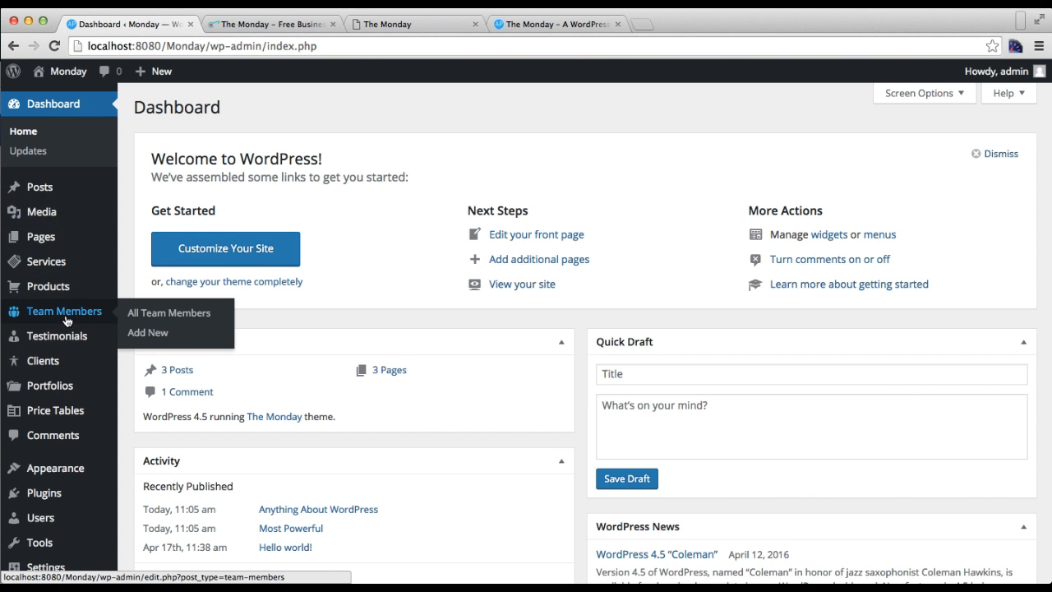
mouse_move(56, 335)
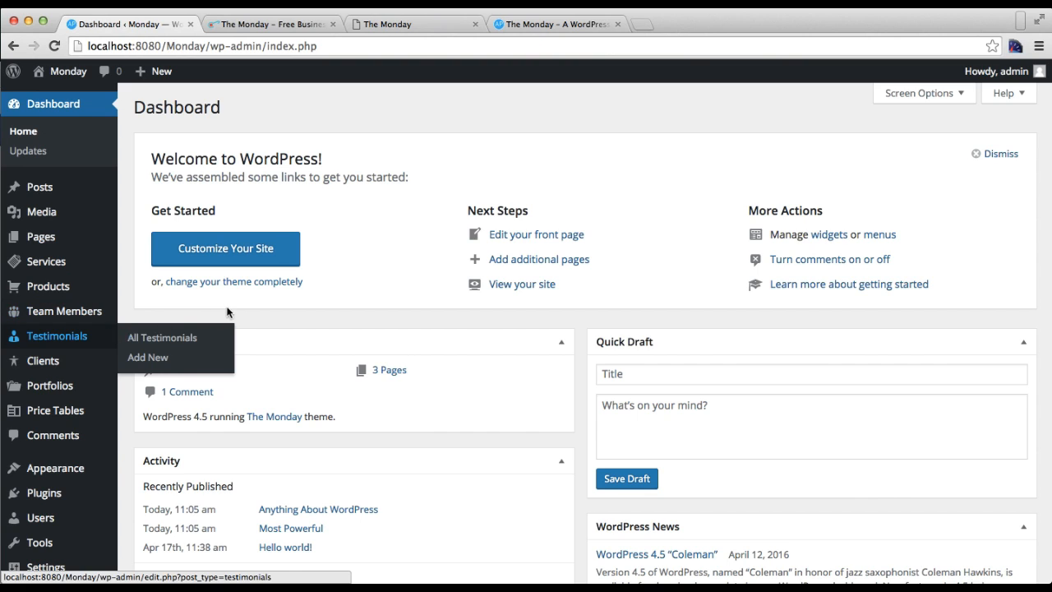
mouse_move(238, 313)
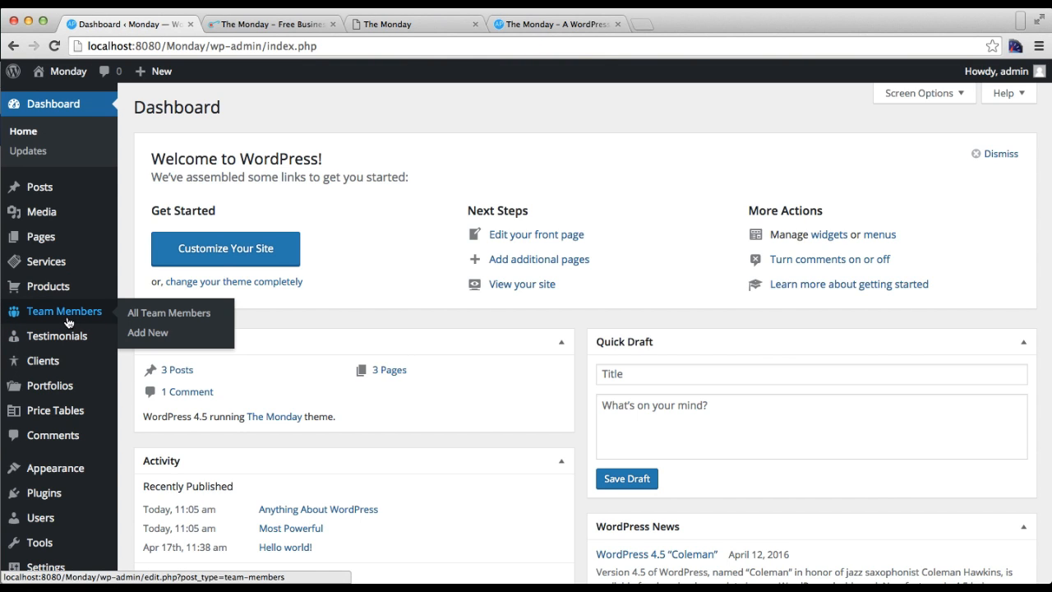
mouse_move(168, 312)
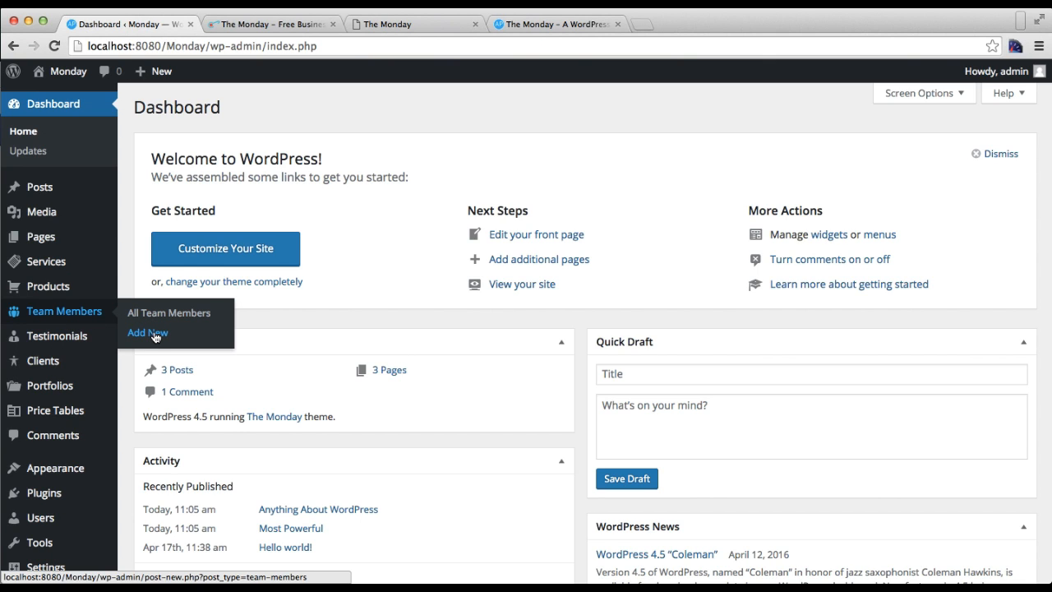
click(167, 313)
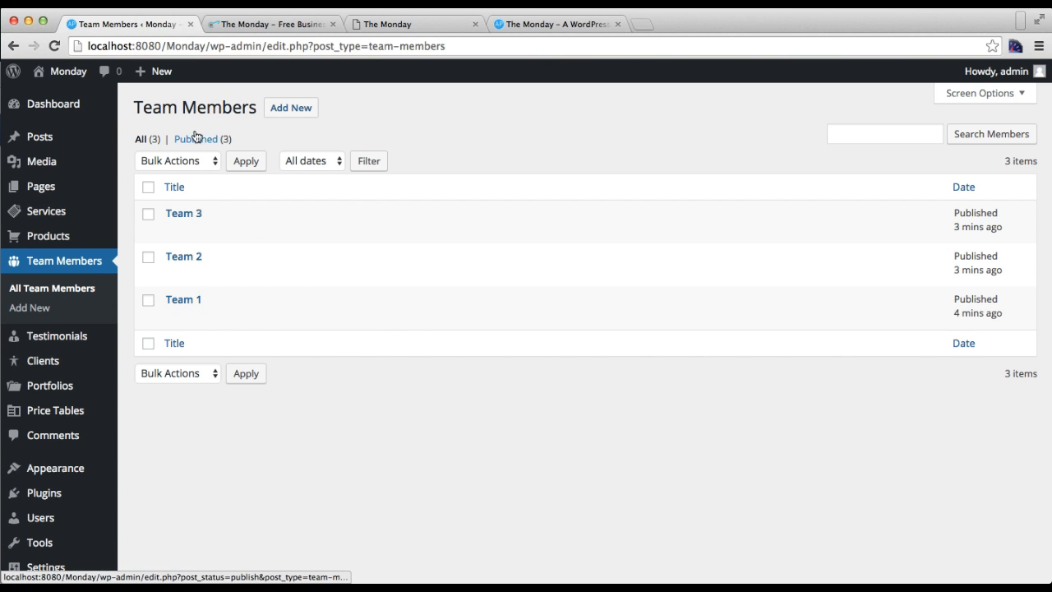
Step: Add a new team member 'Team 4' with position Manager and '#' for Facebook and Twitter
click(289, 107)
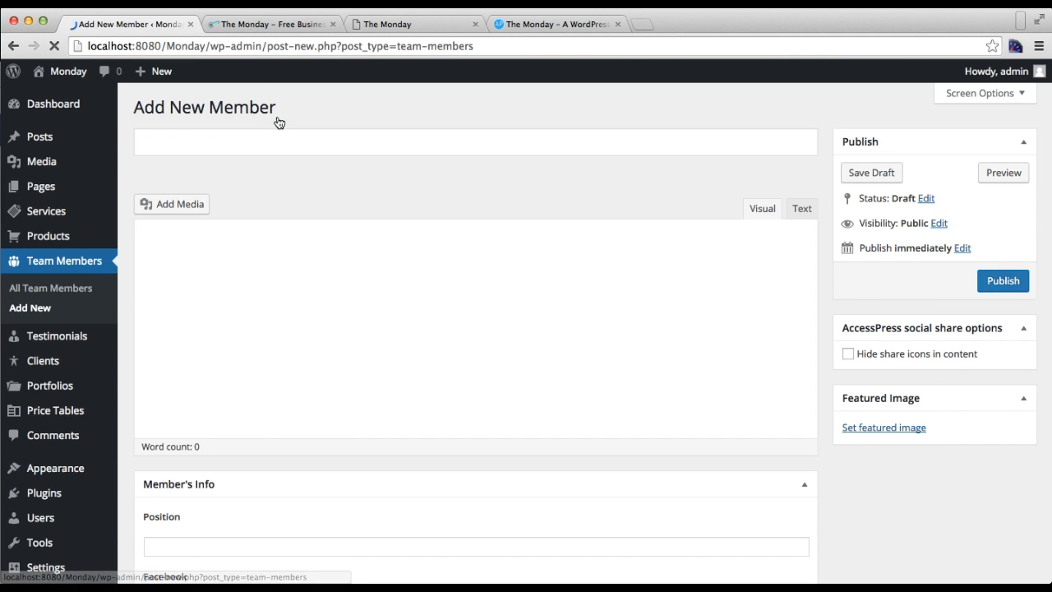
text(Tea)
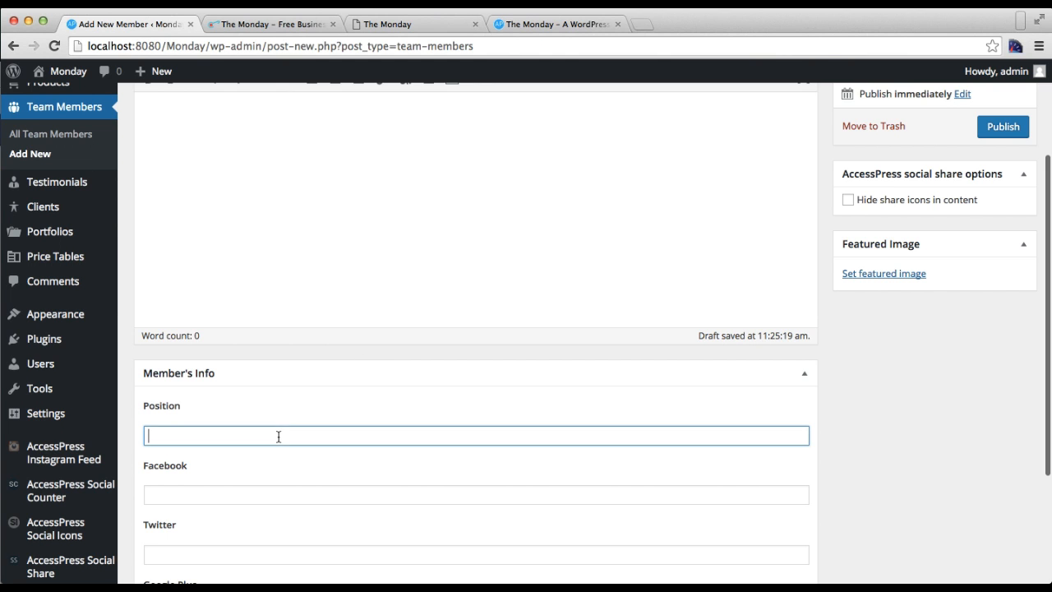
text(Manager)
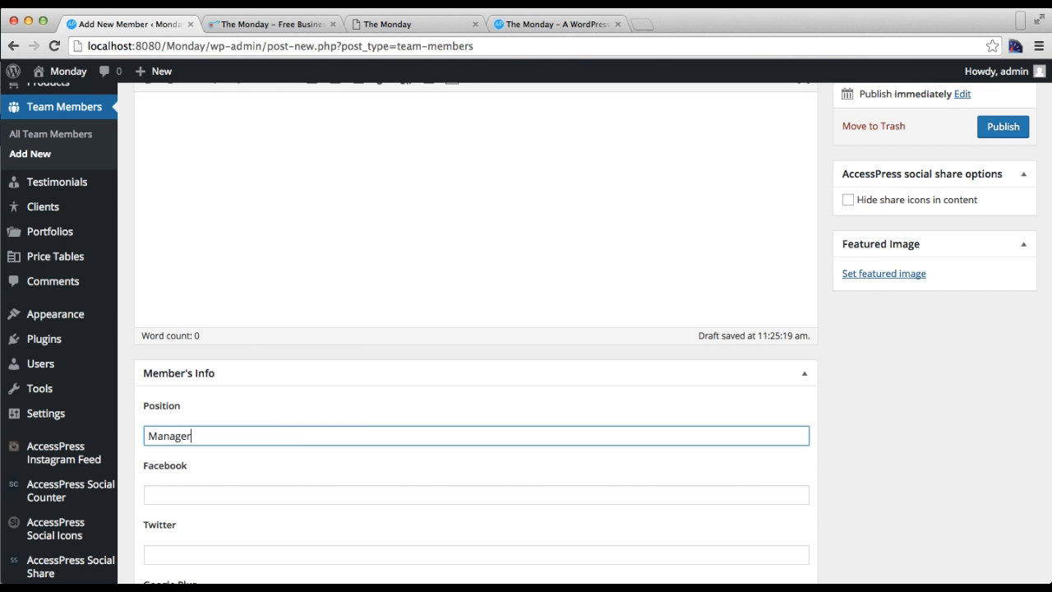
scroll(down, 3)
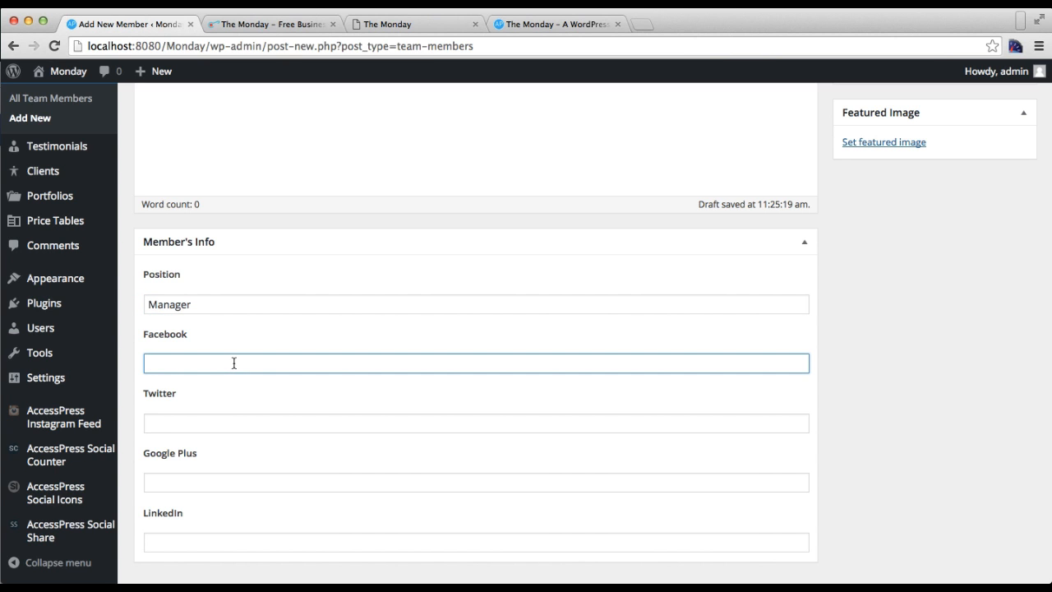
text(#)
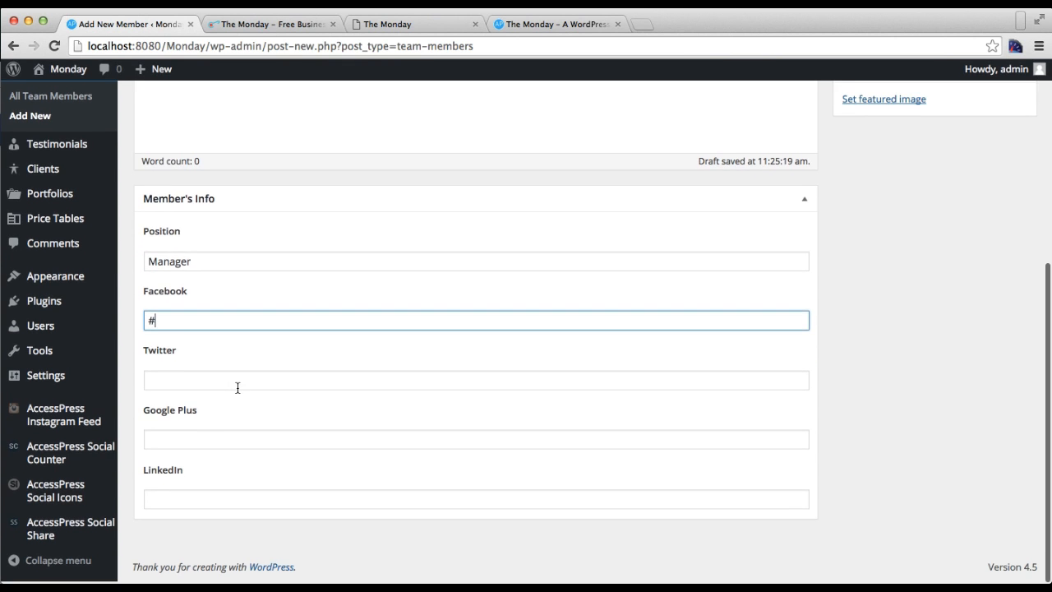
text(#)
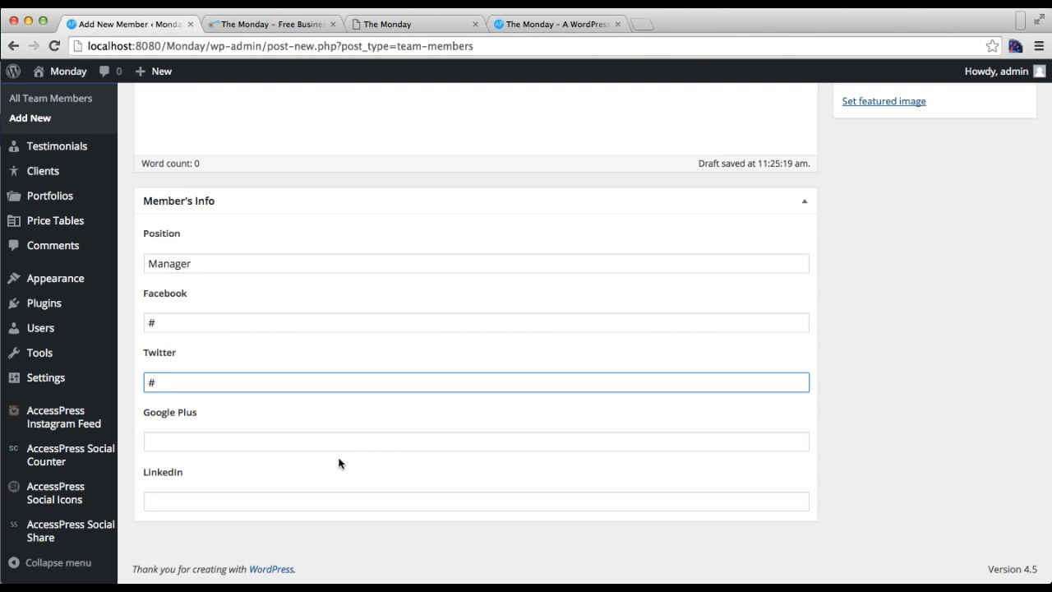
scroll(down, 3)
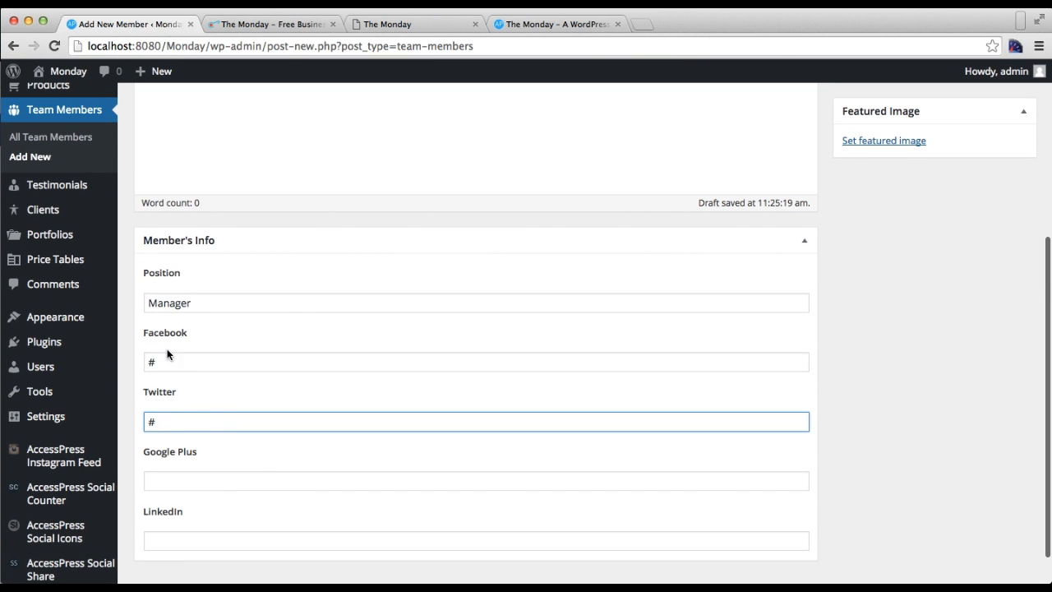
mouse_move(197, 462)
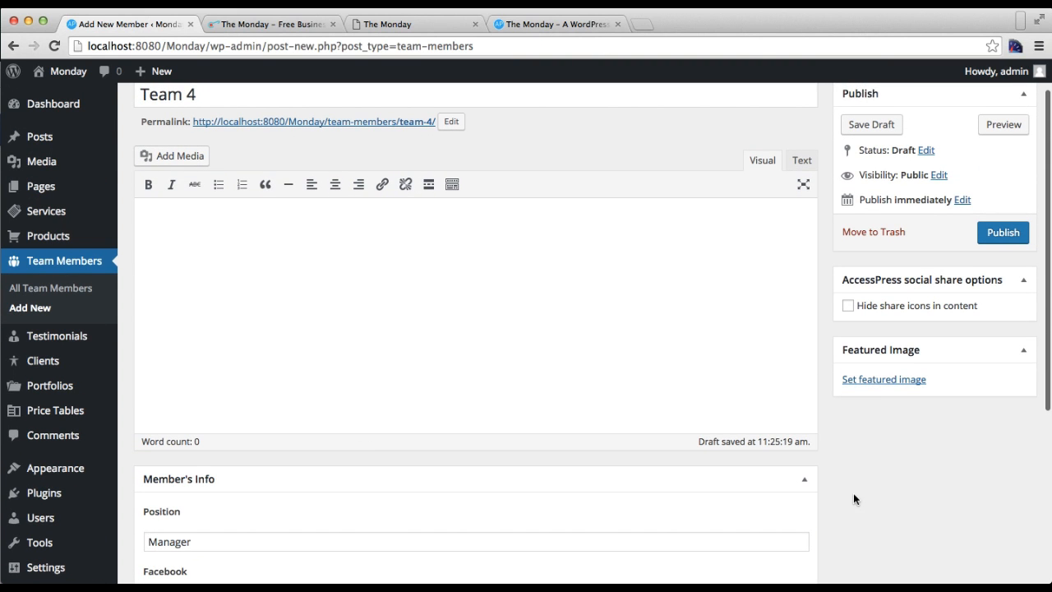
Step: Set the dark-haired woman's portrait as Team 4's featured image and publish the member
click(885, 378)
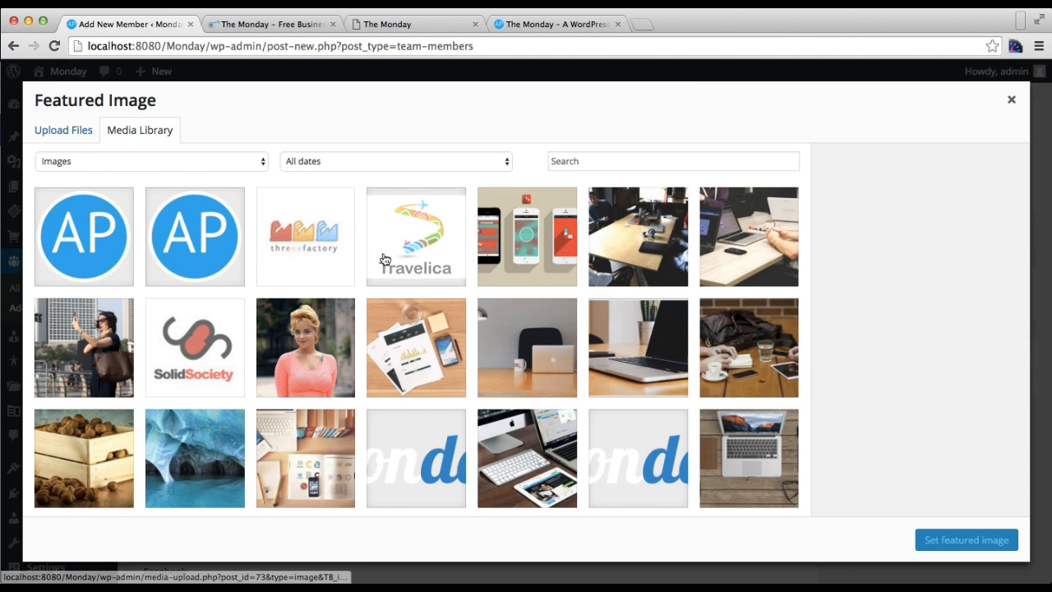
scroll(down, 3)
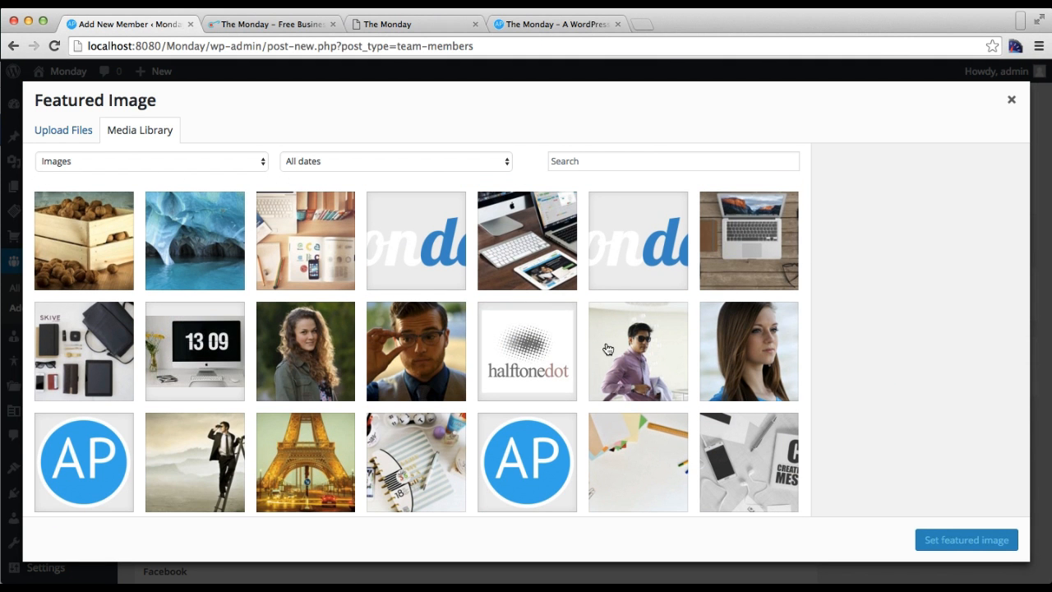
click(967, 539)
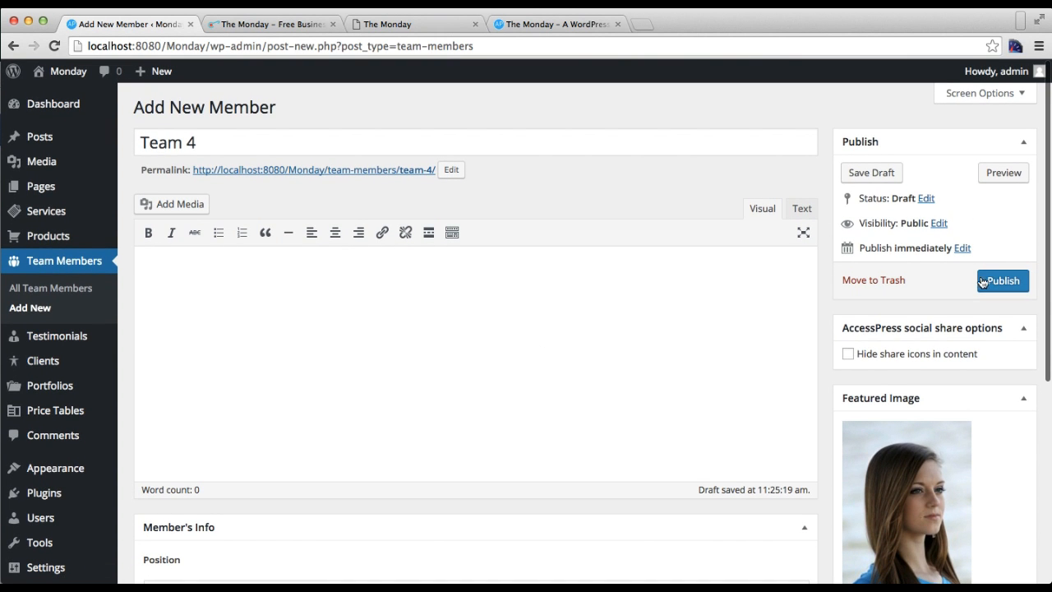
click(1003, 279)
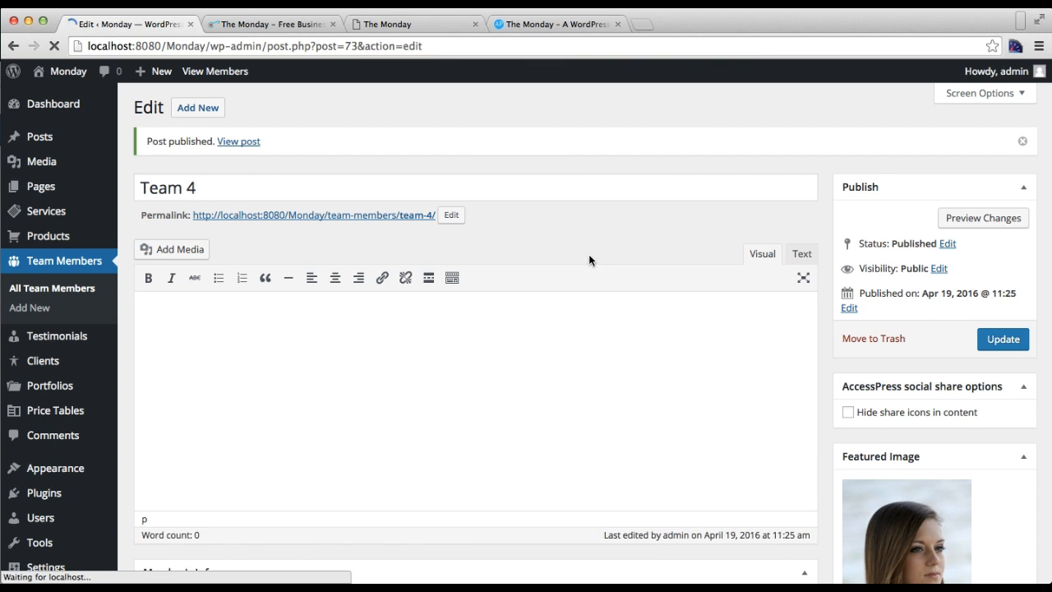
click(53, 287)
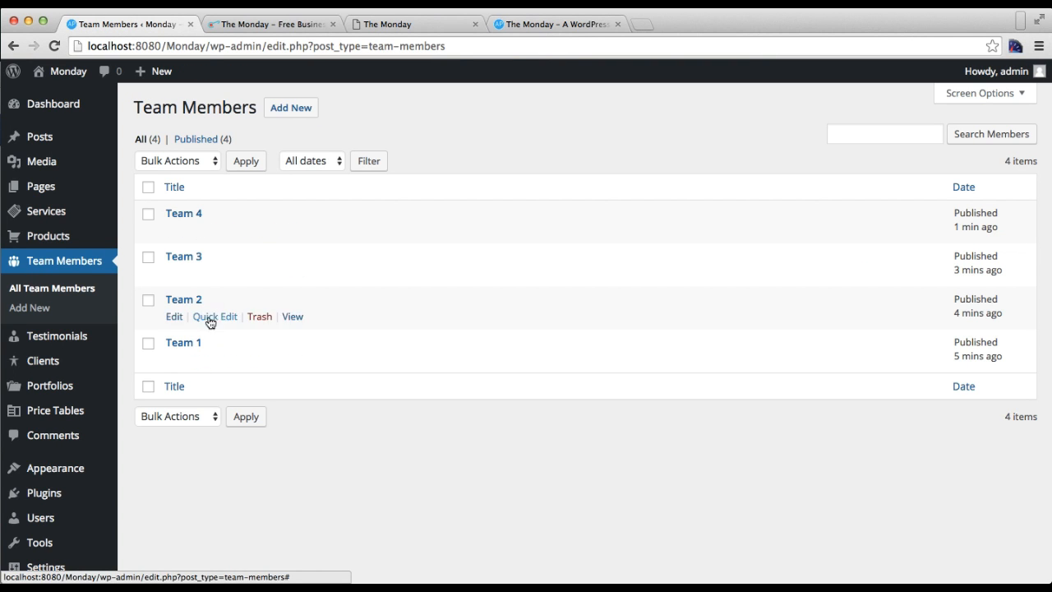
mouse_move(227, 253)
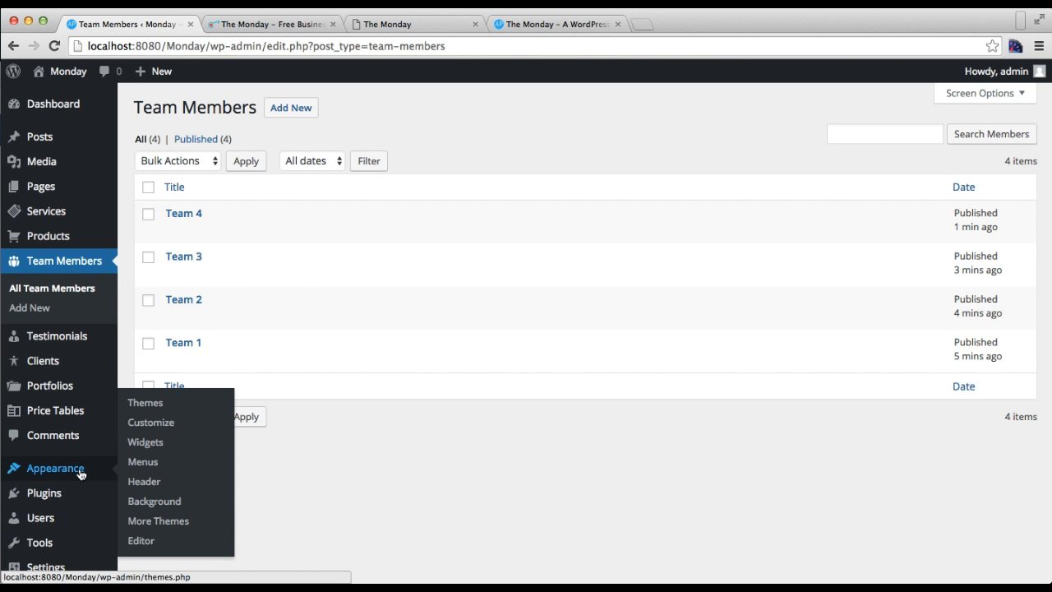
Step: Open Appearance > Customize in a new browser tab
right_click(151, 421)
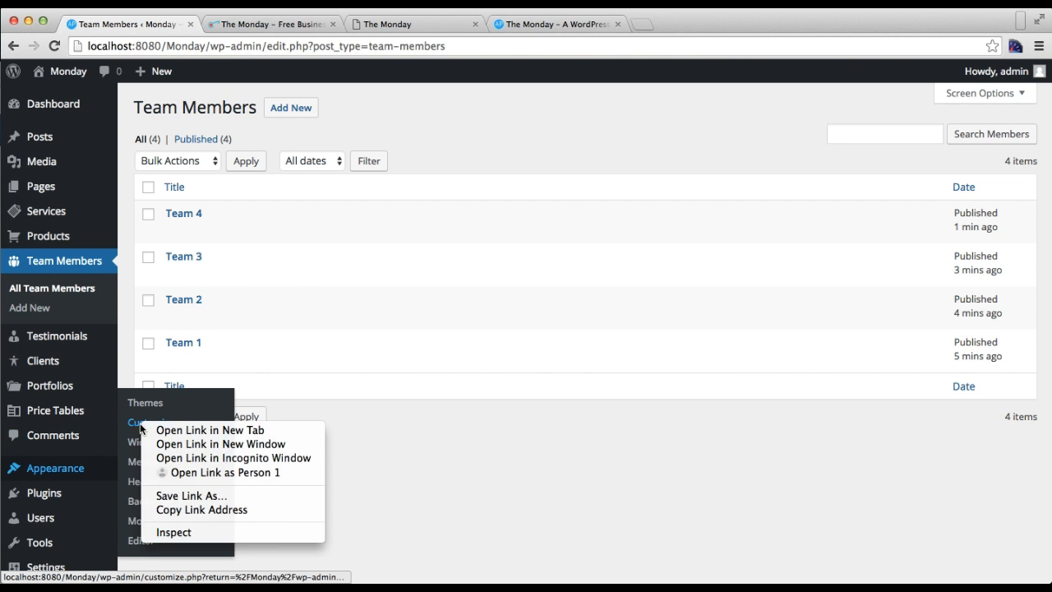
click(211, 431)
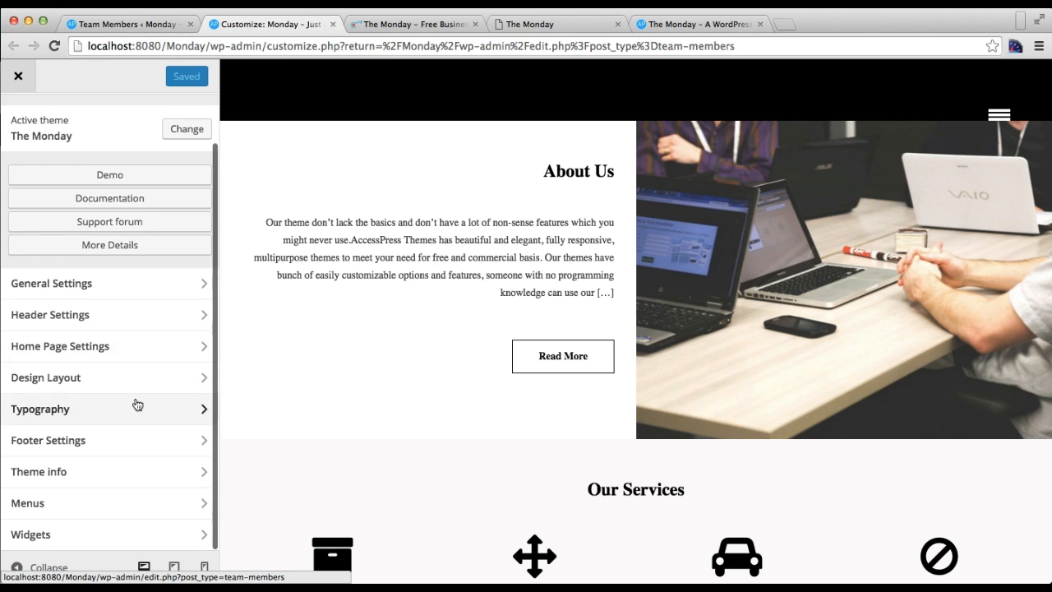
Step: Enable the Team Members section under Home Page Settings, keeping the 'Meet Our Team' title
click(60, 345)
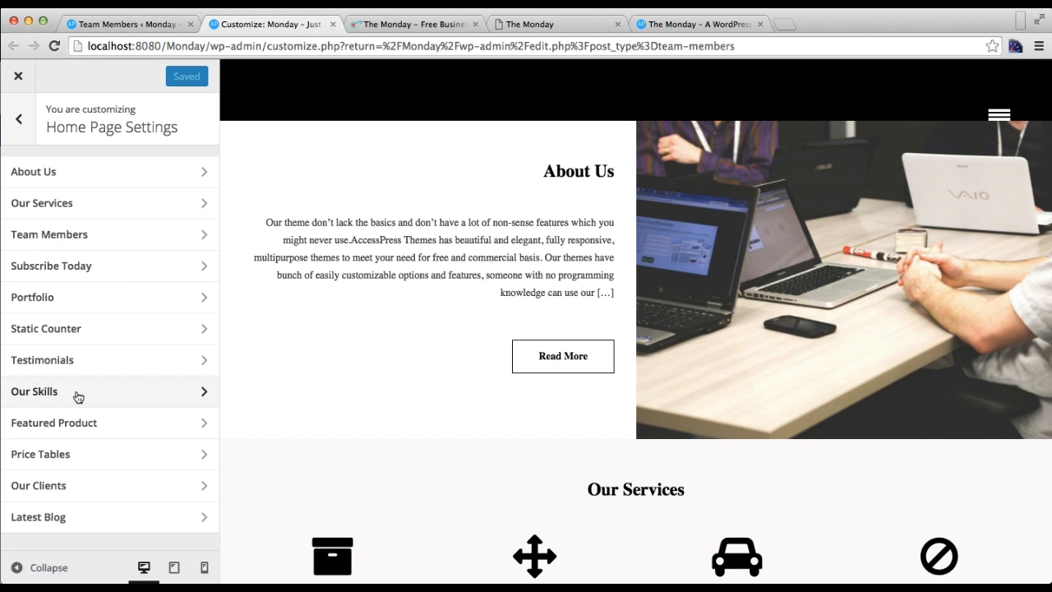
mouse_move(54, 240)
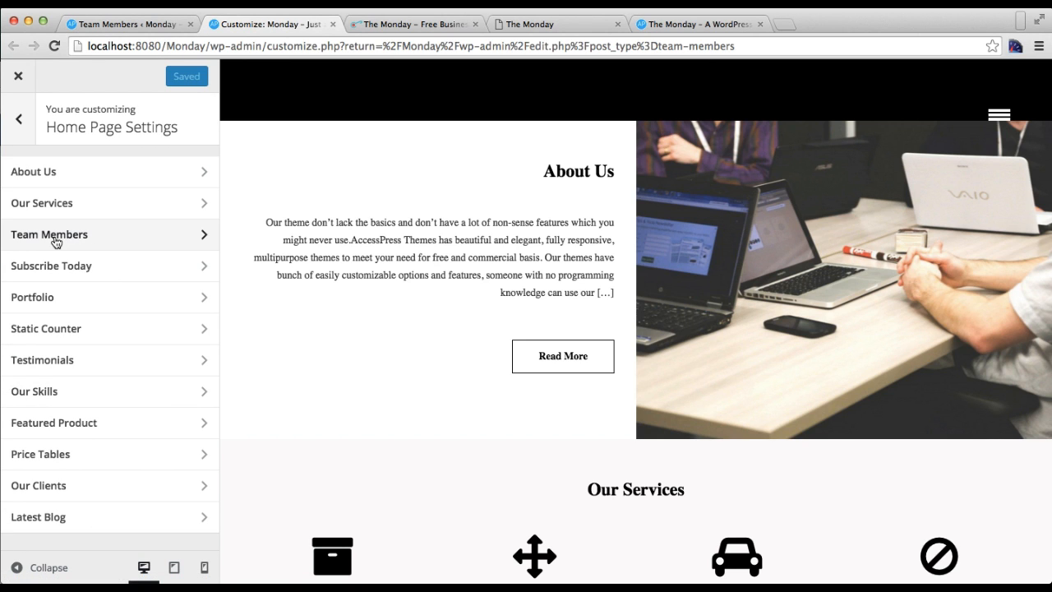
click(49, 234)
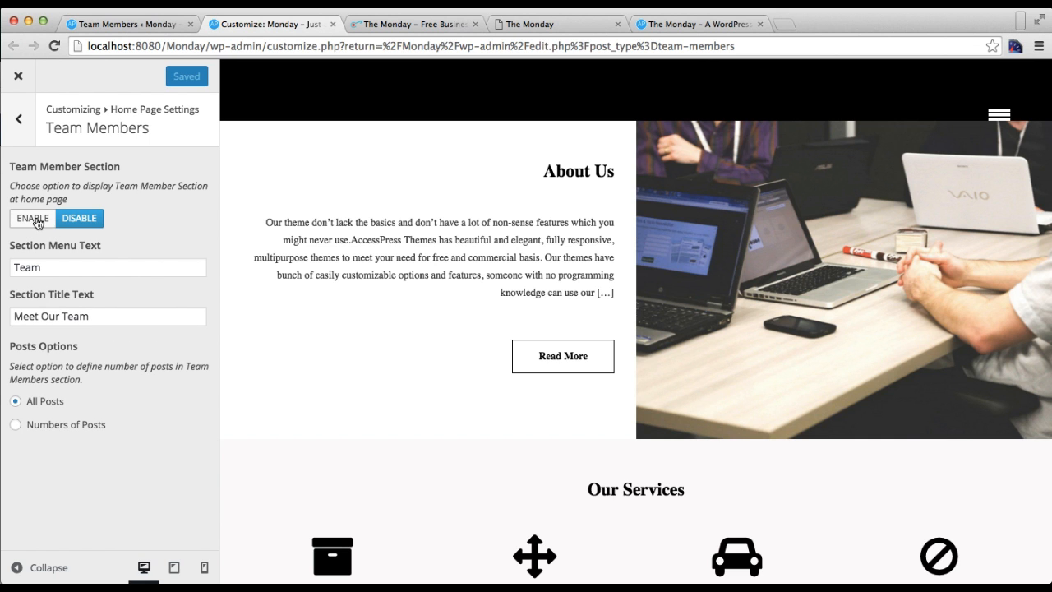
click(33, 217)
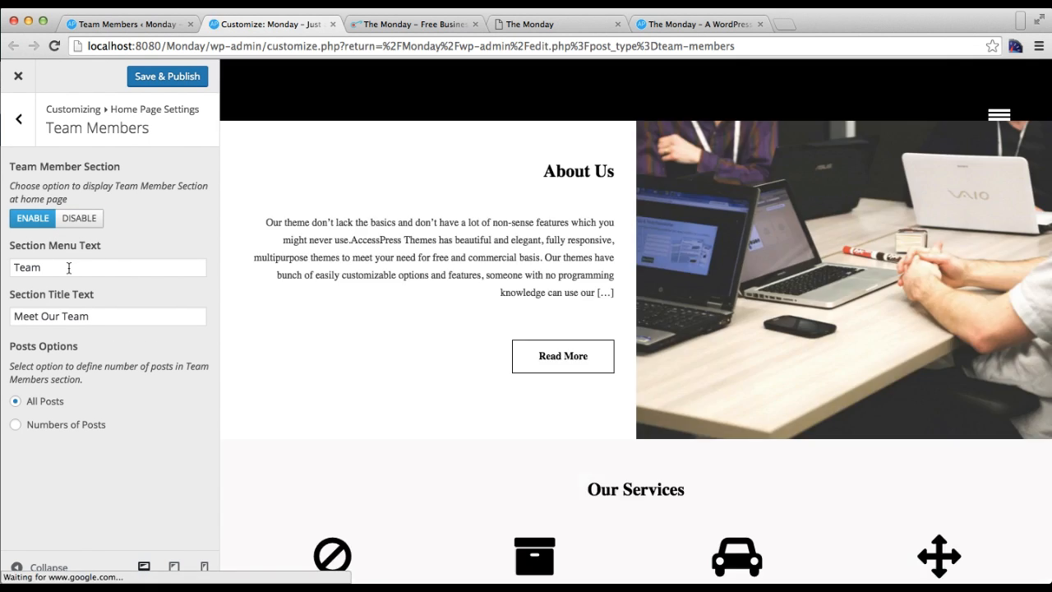
click(107, 267)
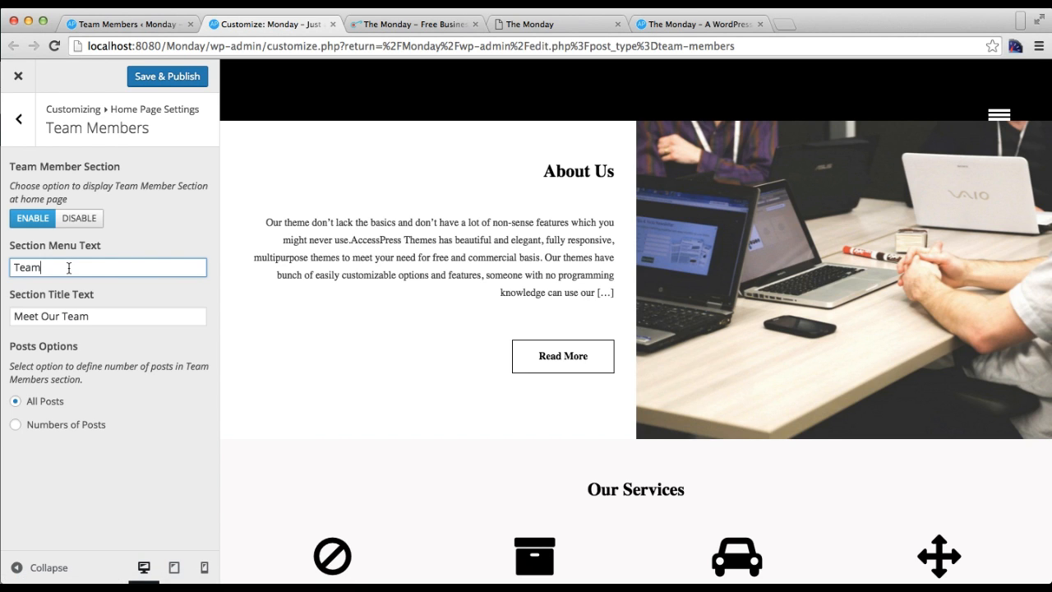
mouse_move(46, 316)
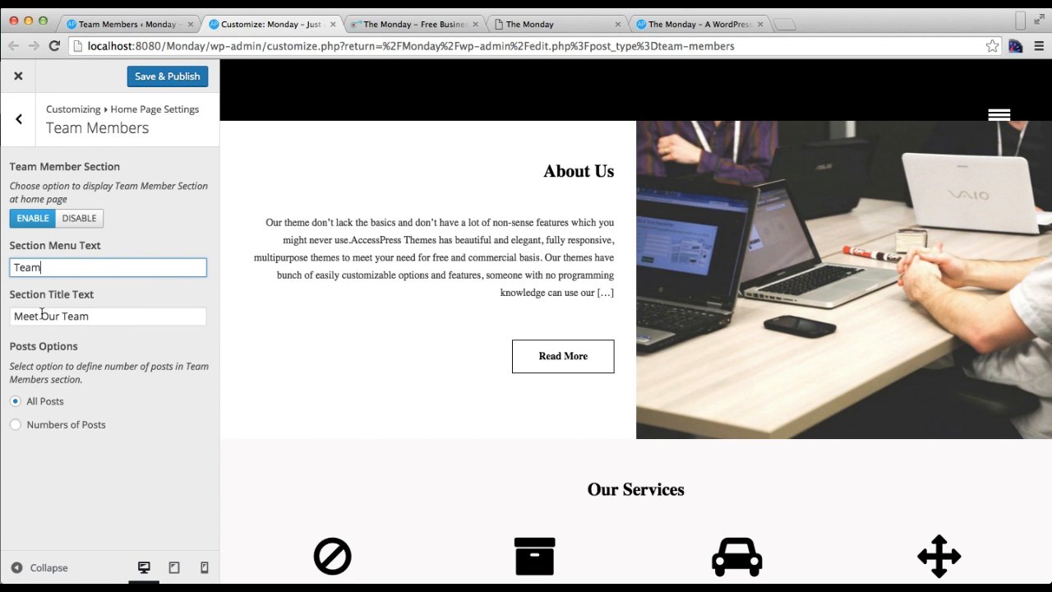
mouse_move(62, 352)
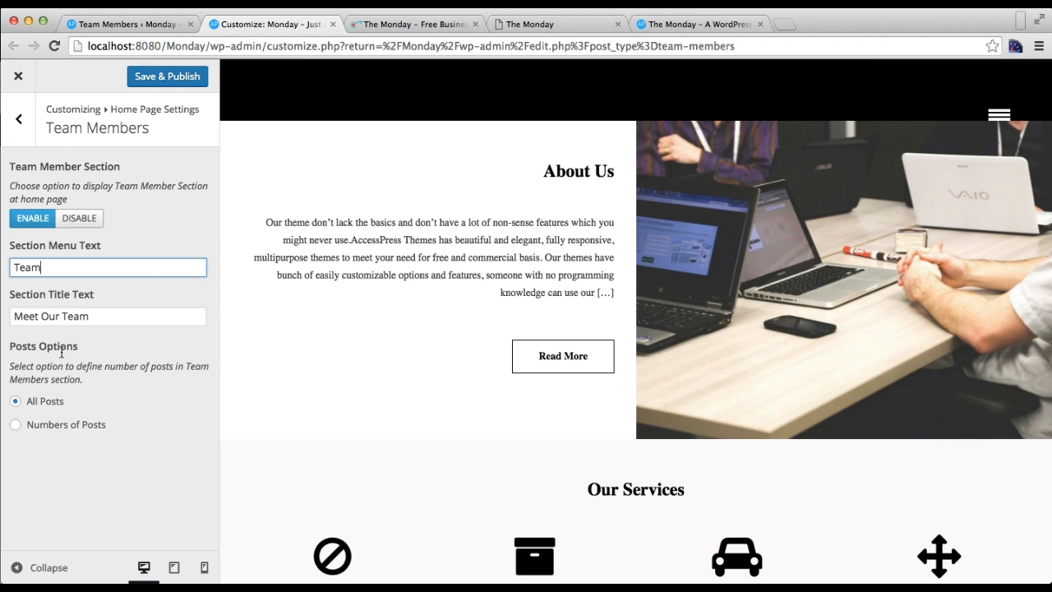
mouse_move(58, 398)
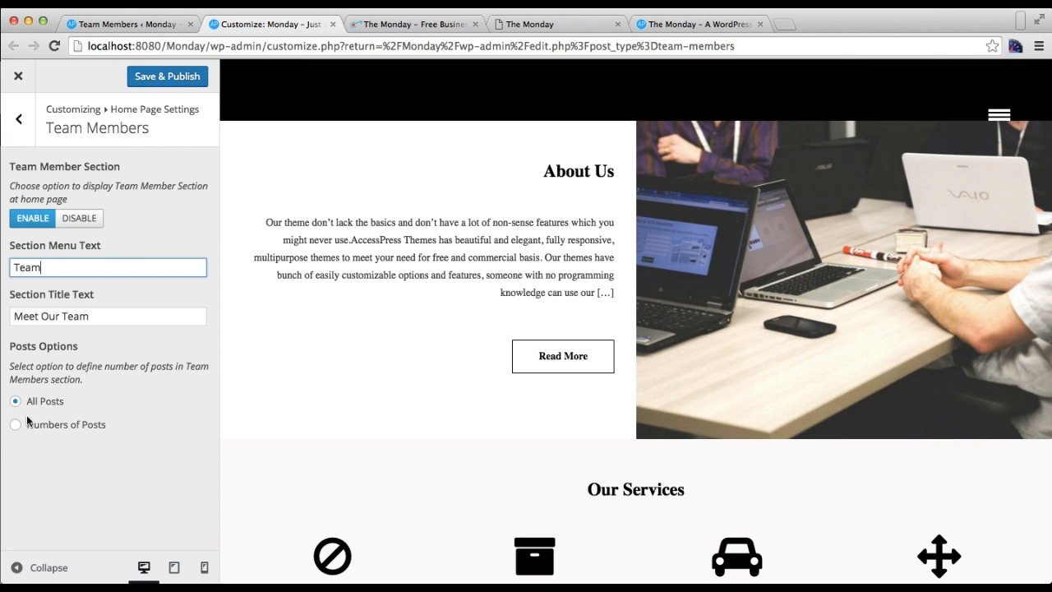
Step: Keep the section showing All Posts and Save & Publish the customizer changes
click(15, 424)
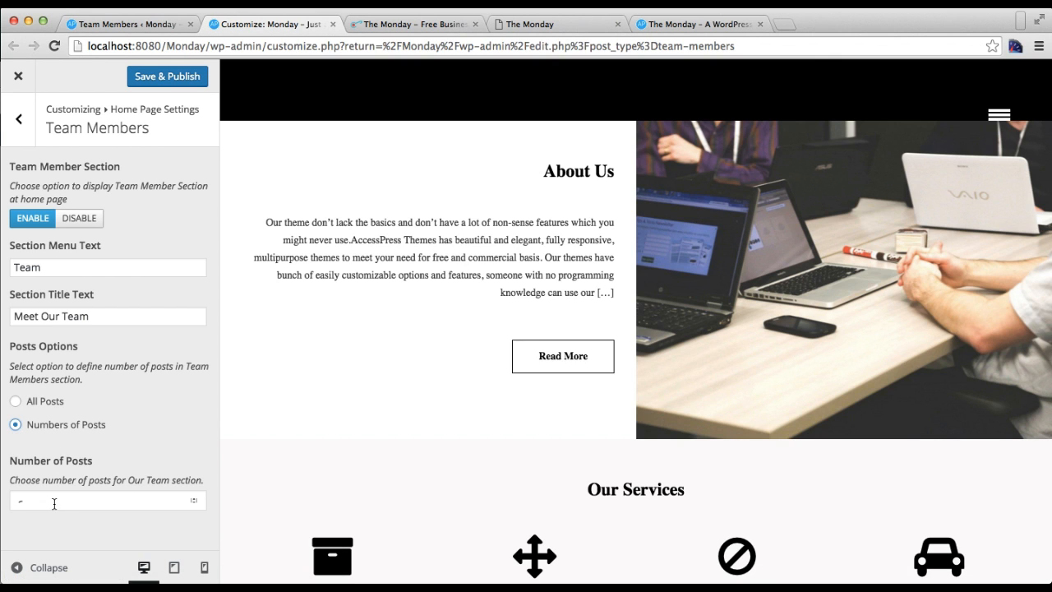
click(15, 401)
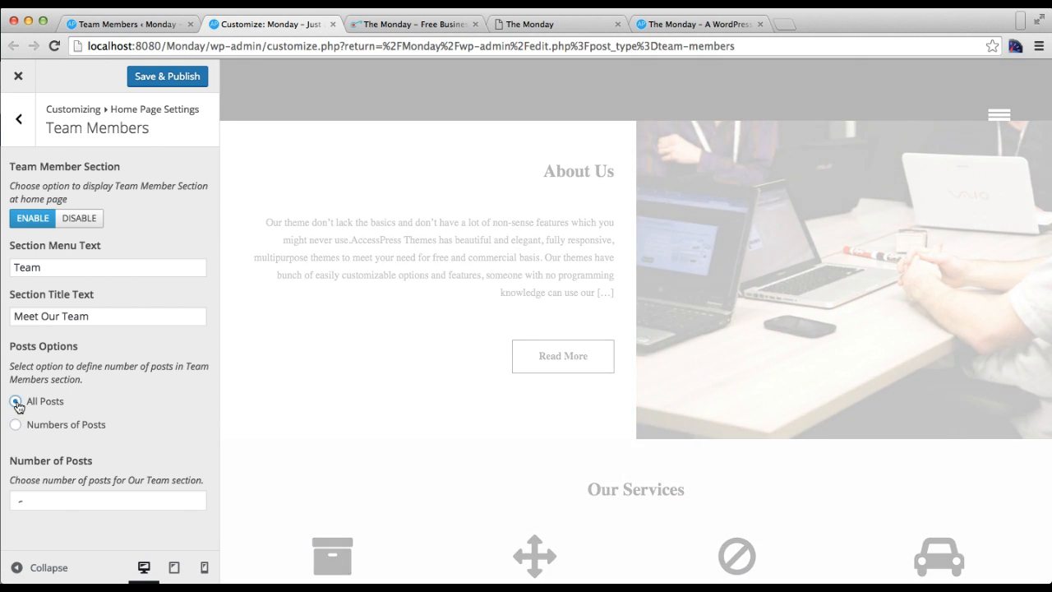
click(15, 401)
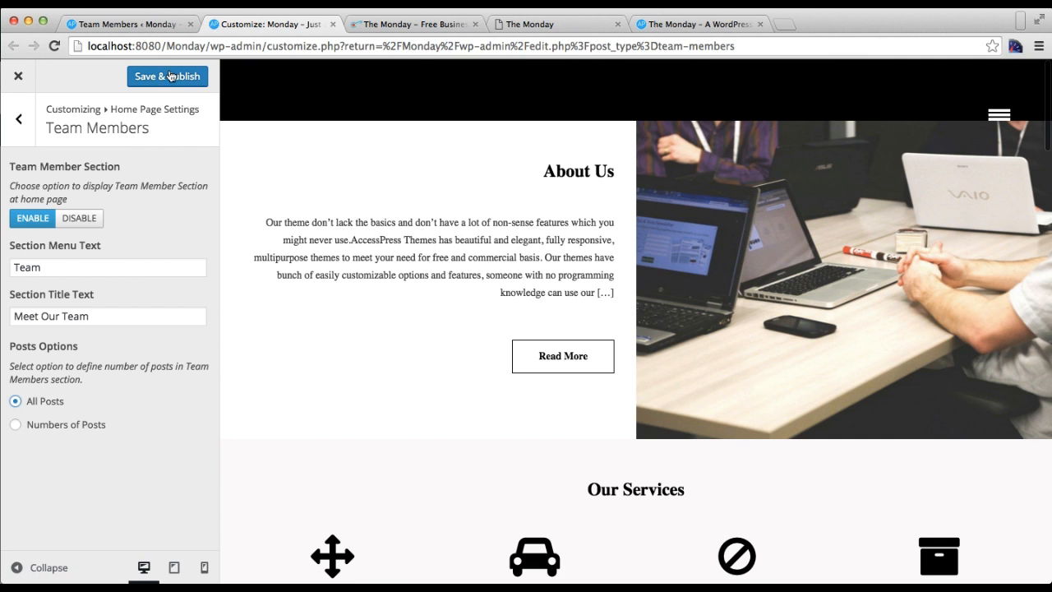
click(168, 75)
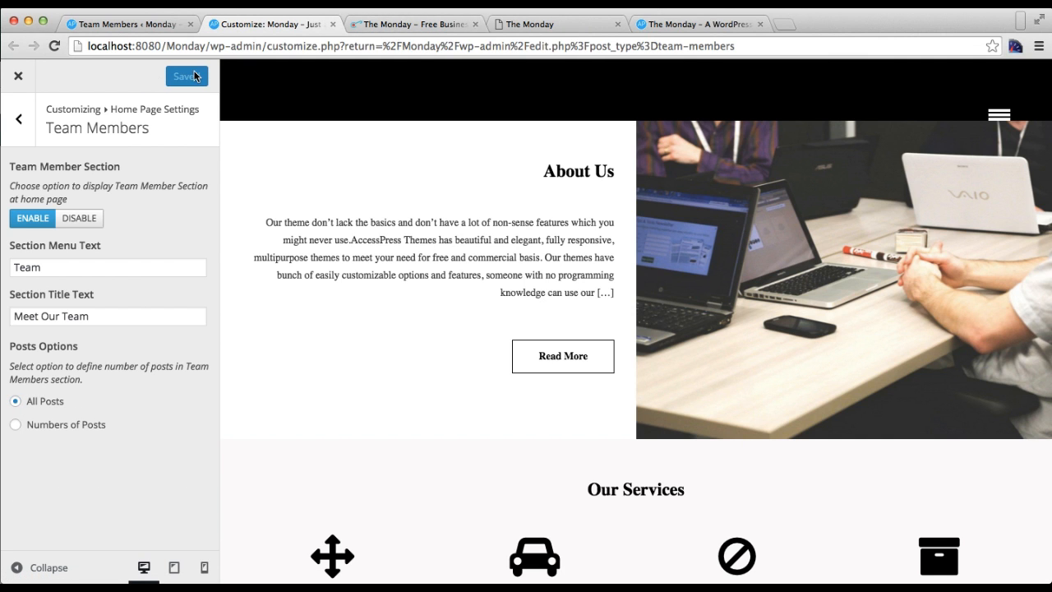
click(187, 76)
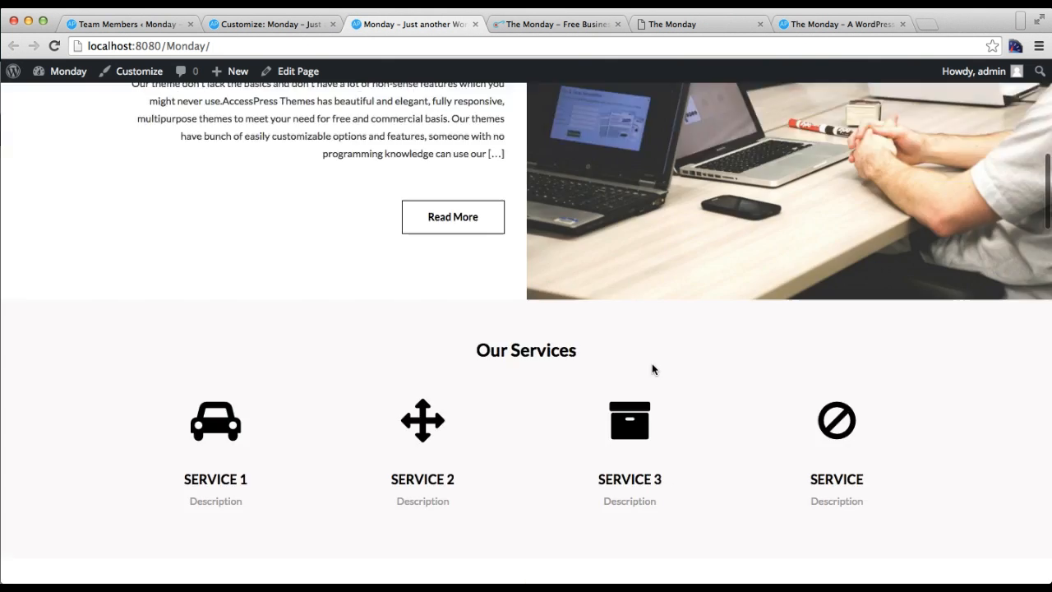
Step: Scroll the live front page down to the Meet Our Team section with four members
scroll(down, 3)
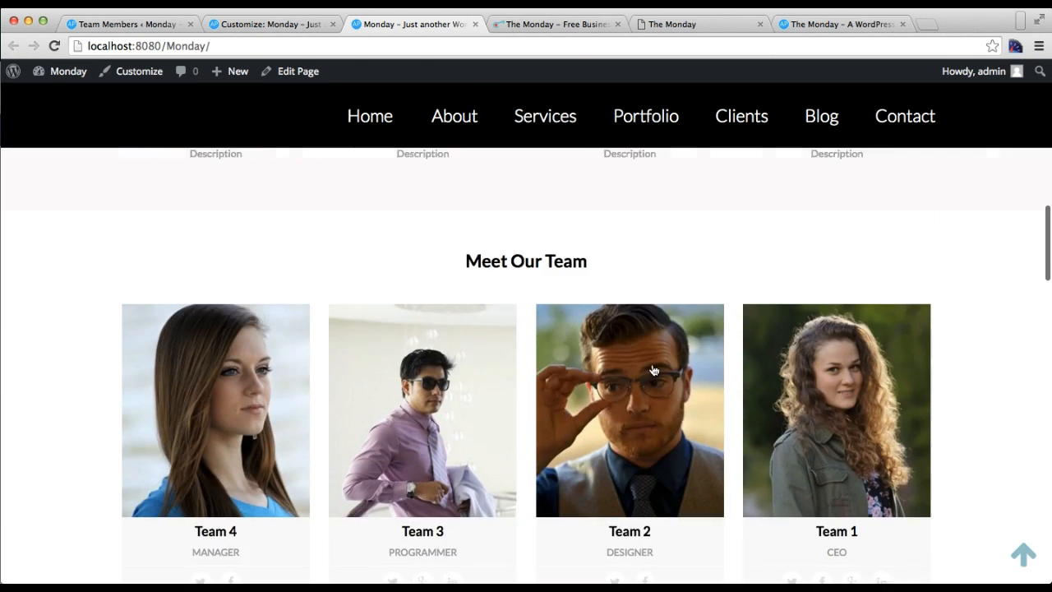
scroll(down, 3)
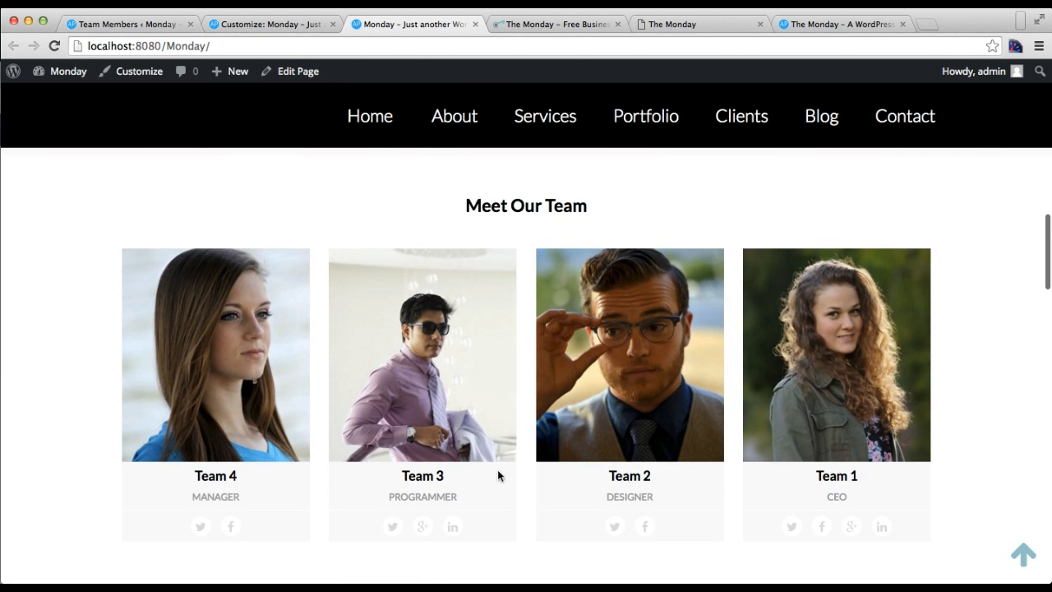
mouse_move(233, 475)
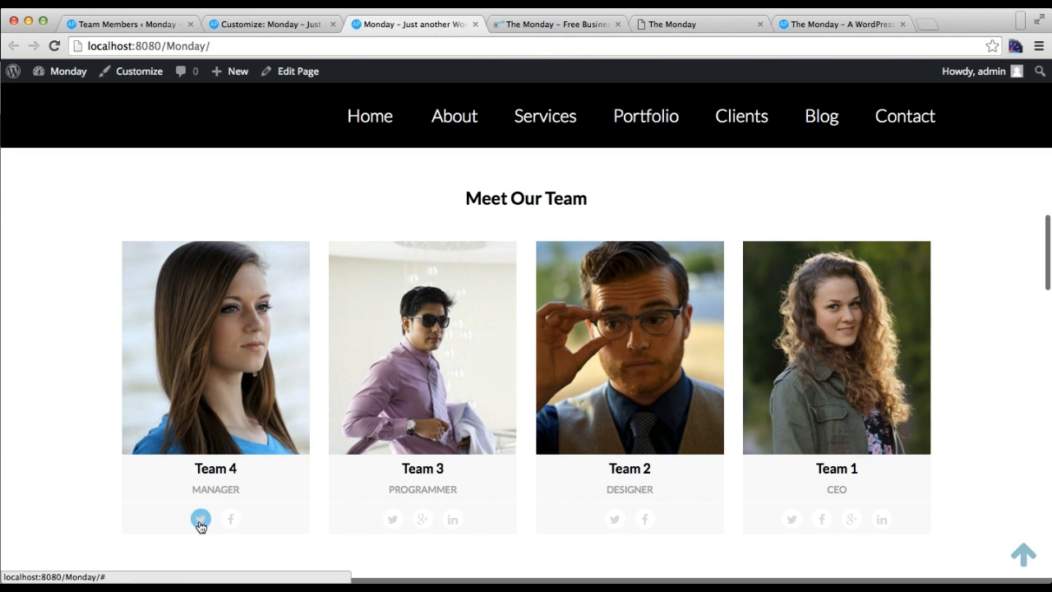
mouse_move(454, 520)
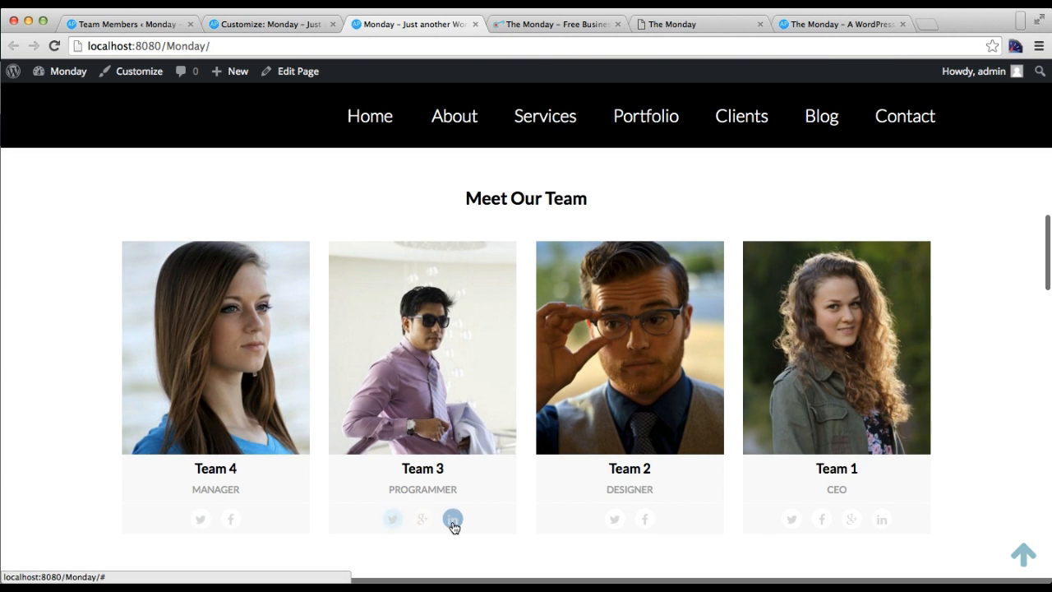
scroll(down, 3)
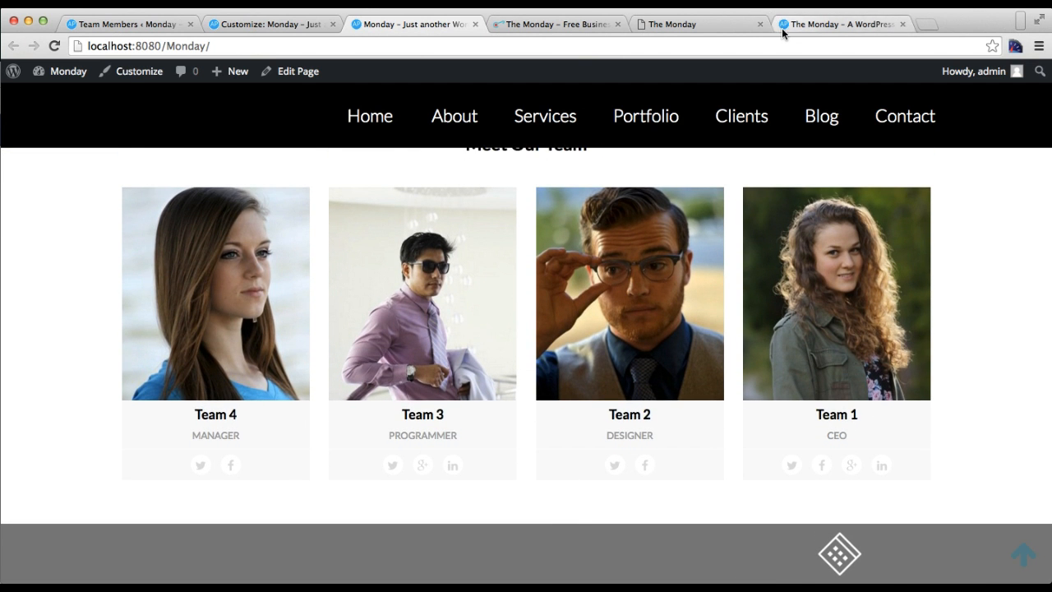
Step: View the demo site's Subscribe Today section, then return to the Team Members admin tab
click(838, 23)
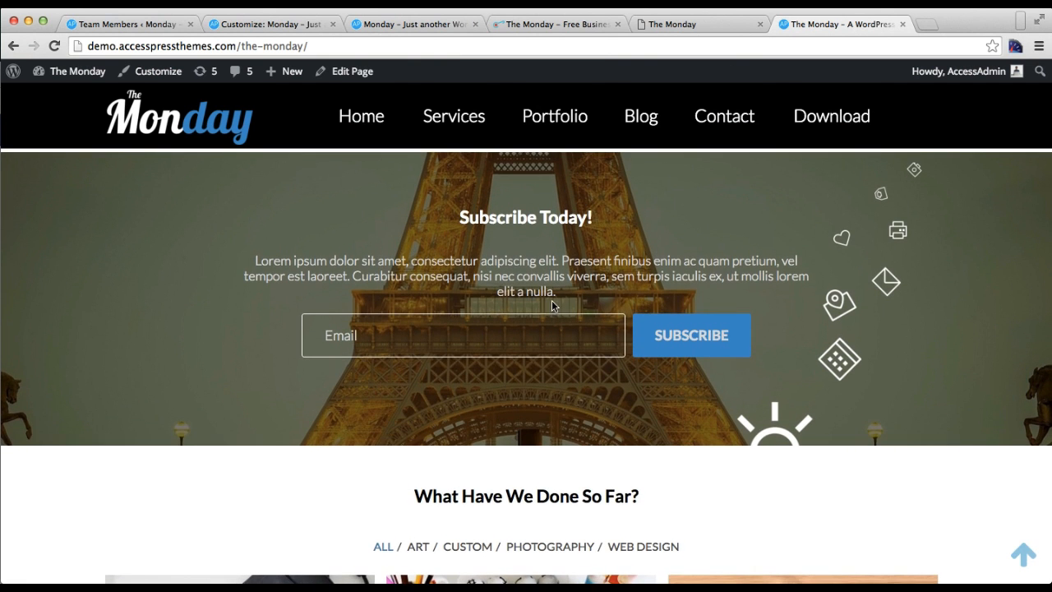
mouse_move(388, 368)
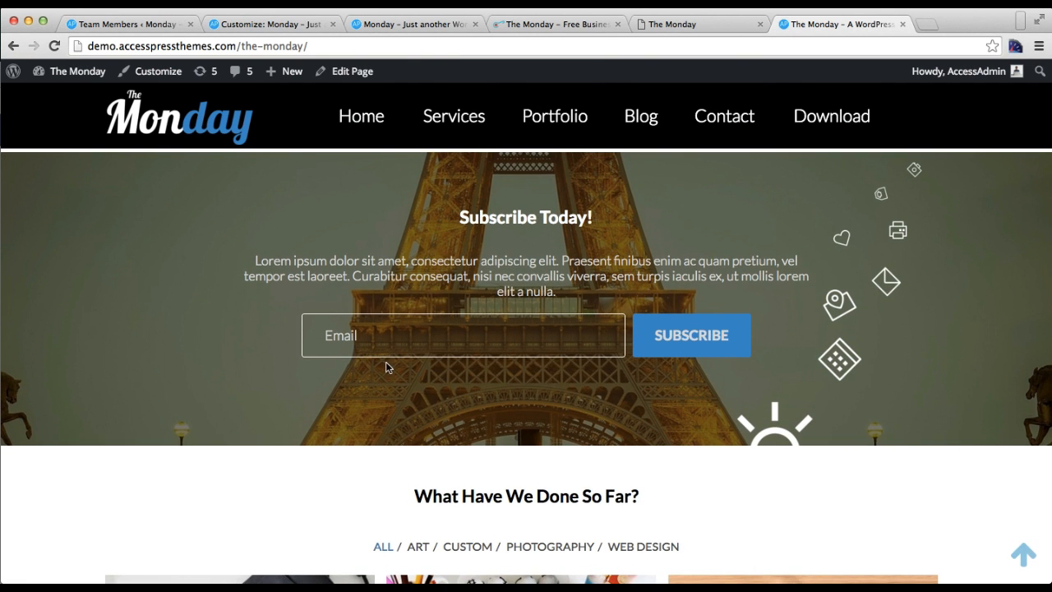
click(129, 23)
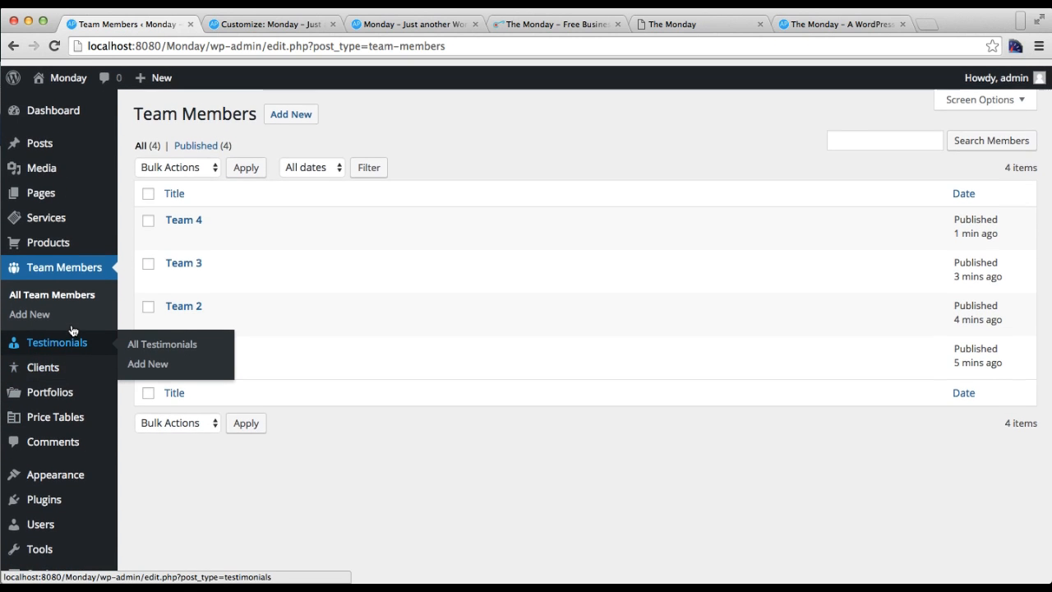
Step: Confirm Newsletter is active on Installed Plugins, then open Appearance > Widgets in a new tab
scroll(down, 3)
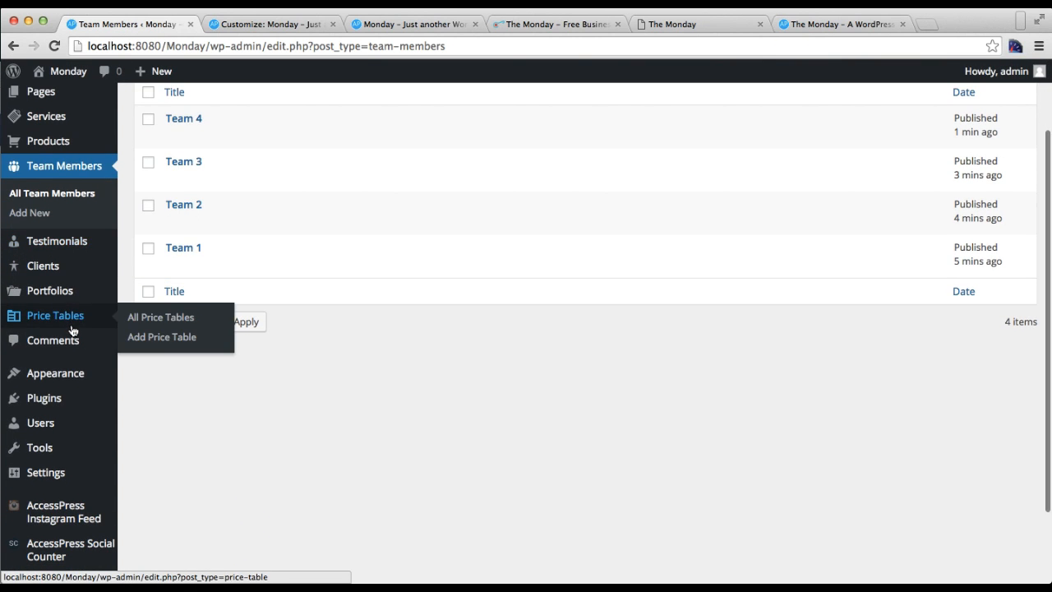
mouse_move(42, 398)
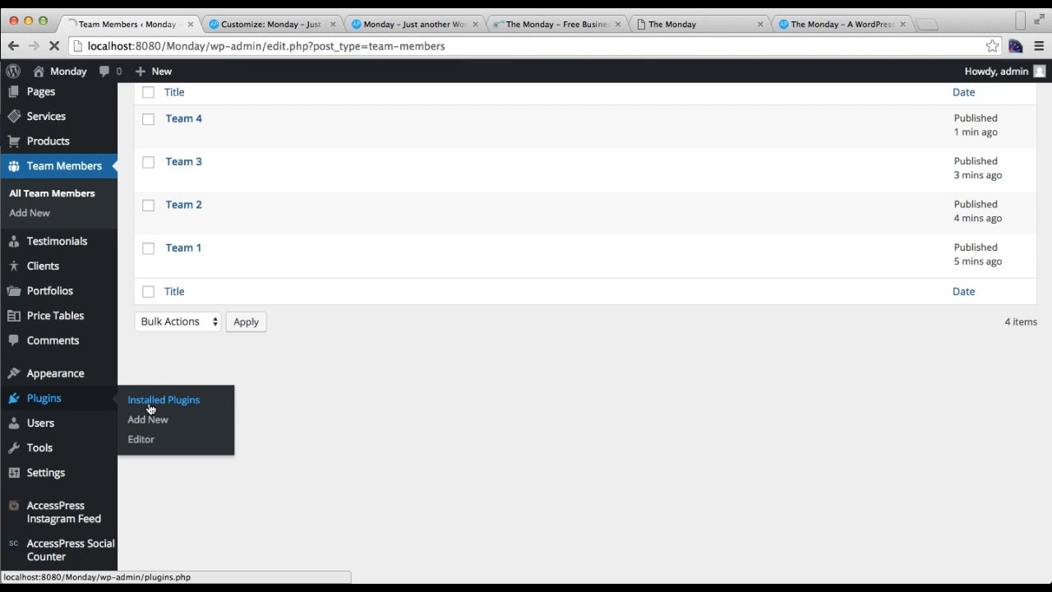
click(163, 399)
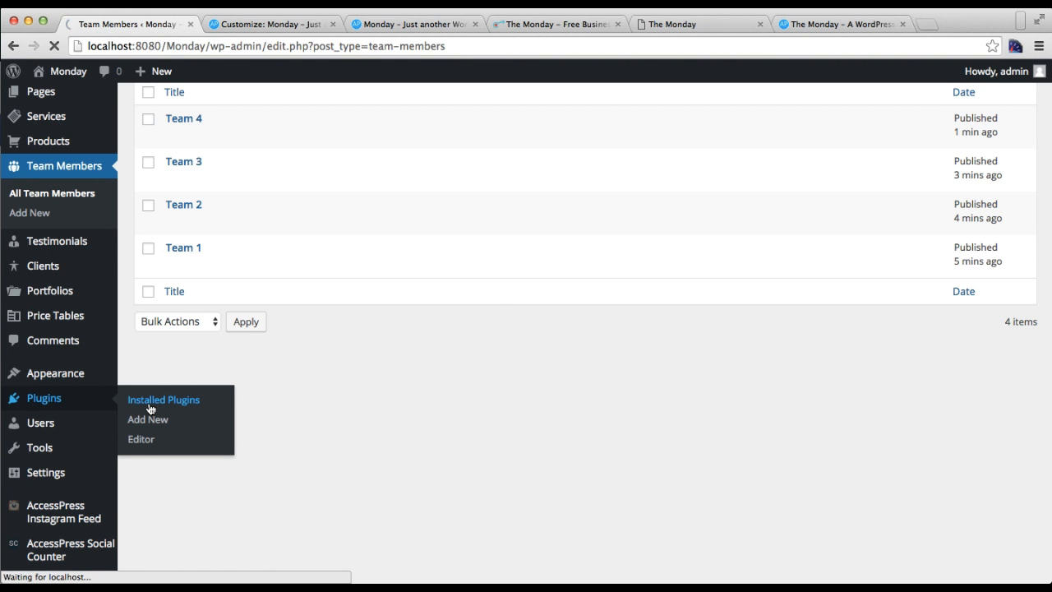
click(163, 400)
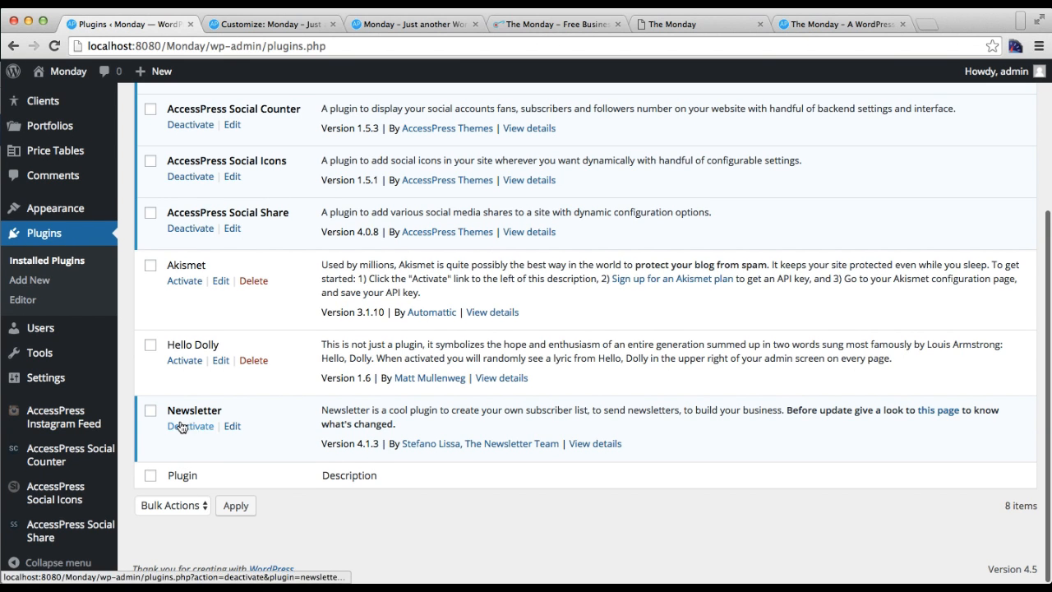
mouse_move(171, 428)
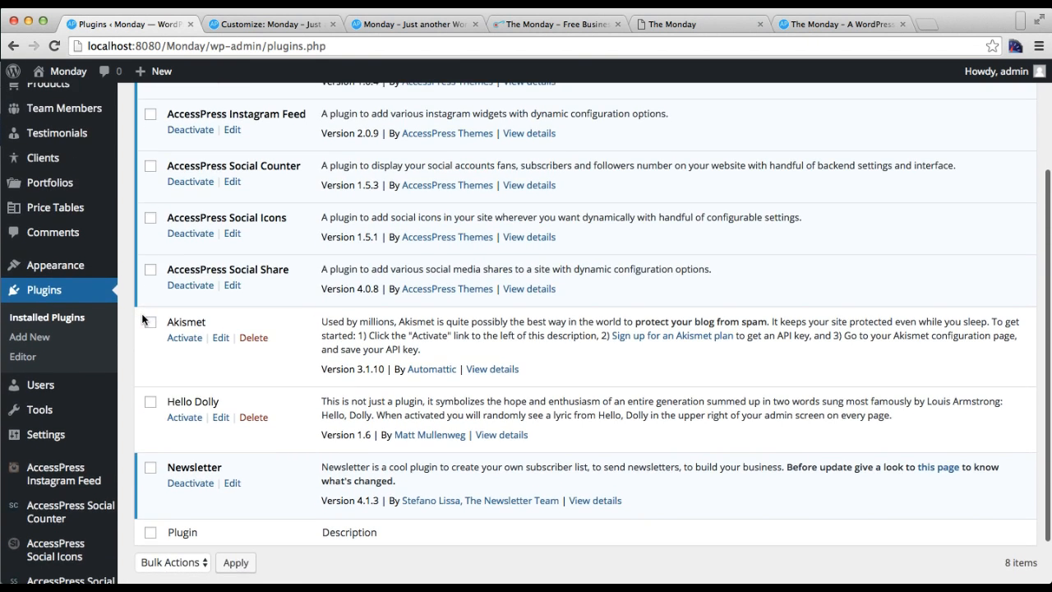
scroll(down, 3)
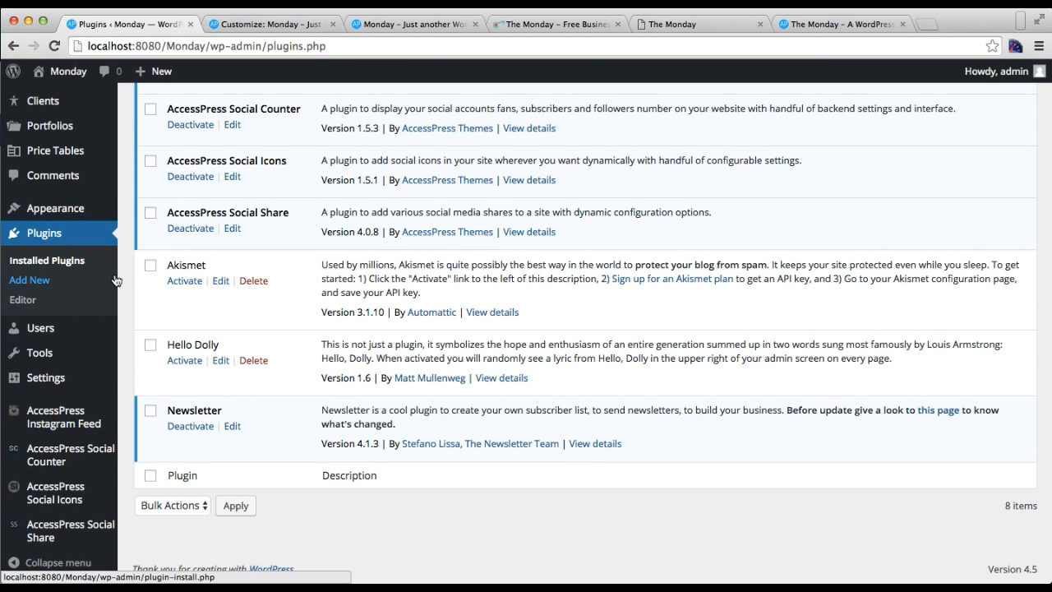
mouse_move(56, 208)
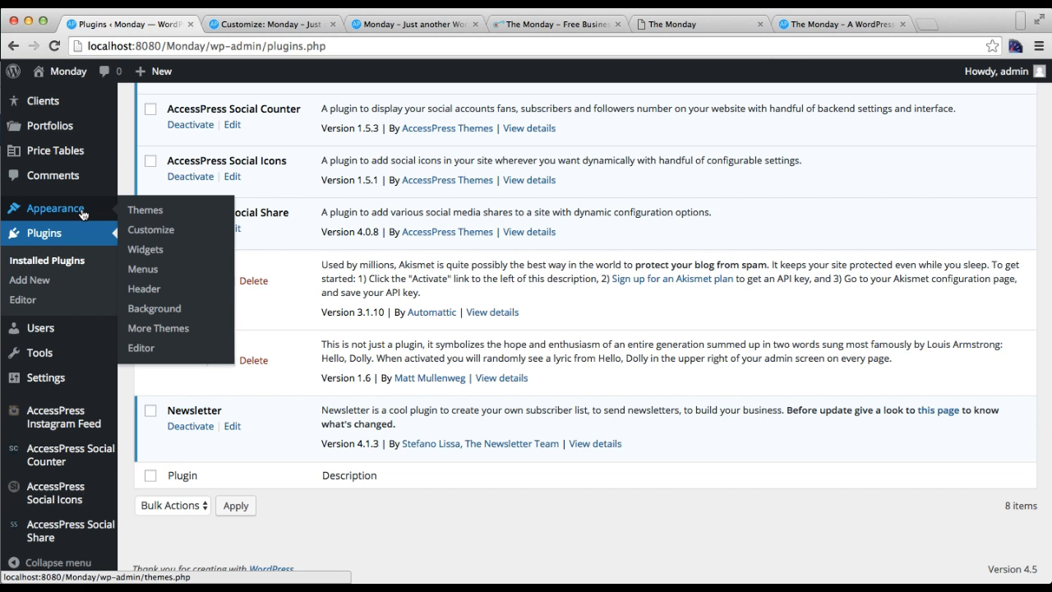
right_click(145, 250)
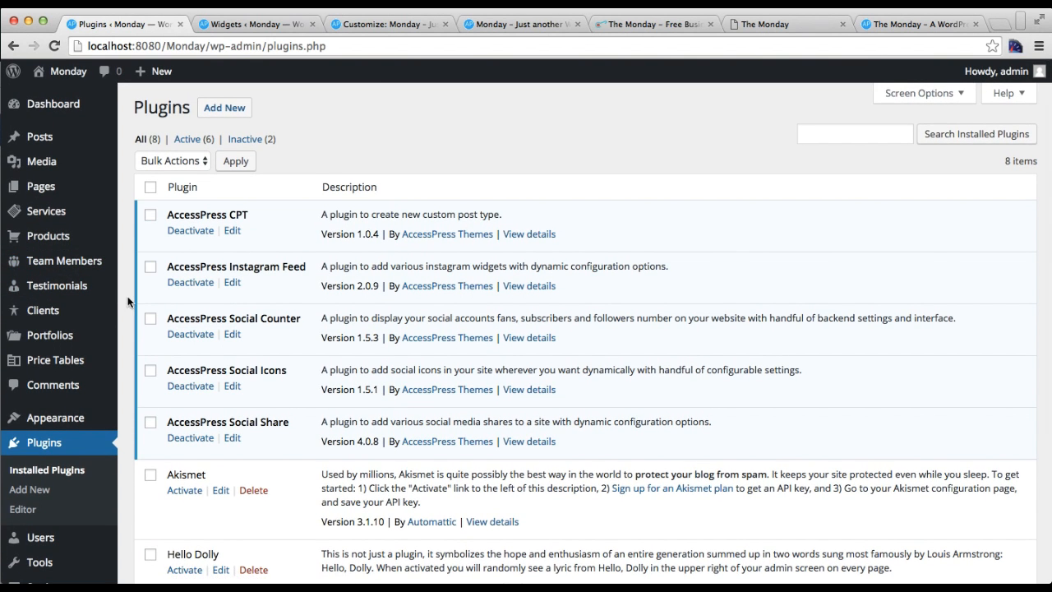
mouse_move(55, 418)
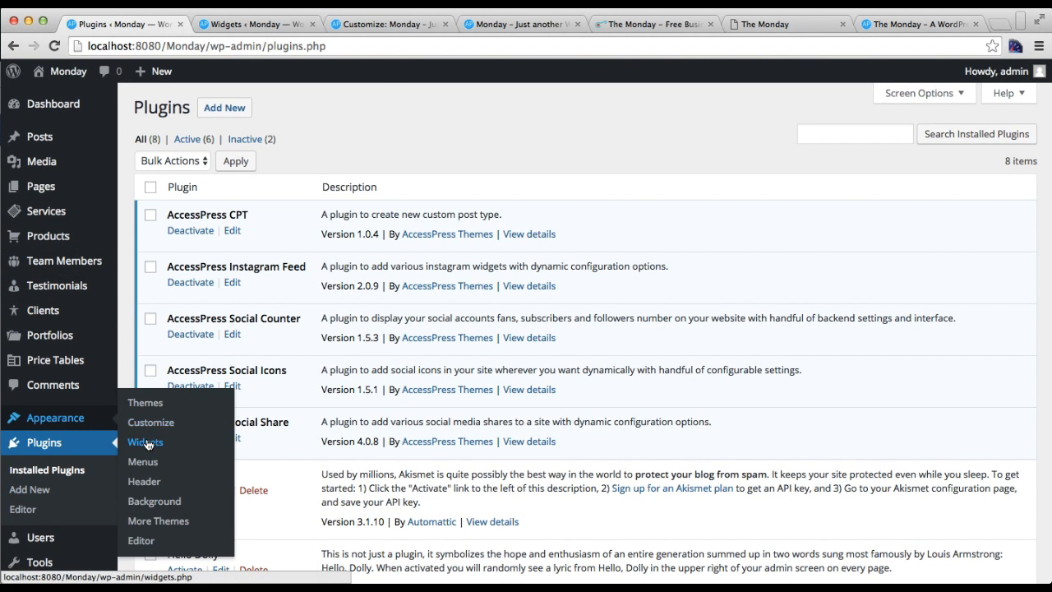
Step: Title the Newsletter widget in Front Page: Subscribe Section 'Subscribe Now', add an introduction and save
click(145, 441)
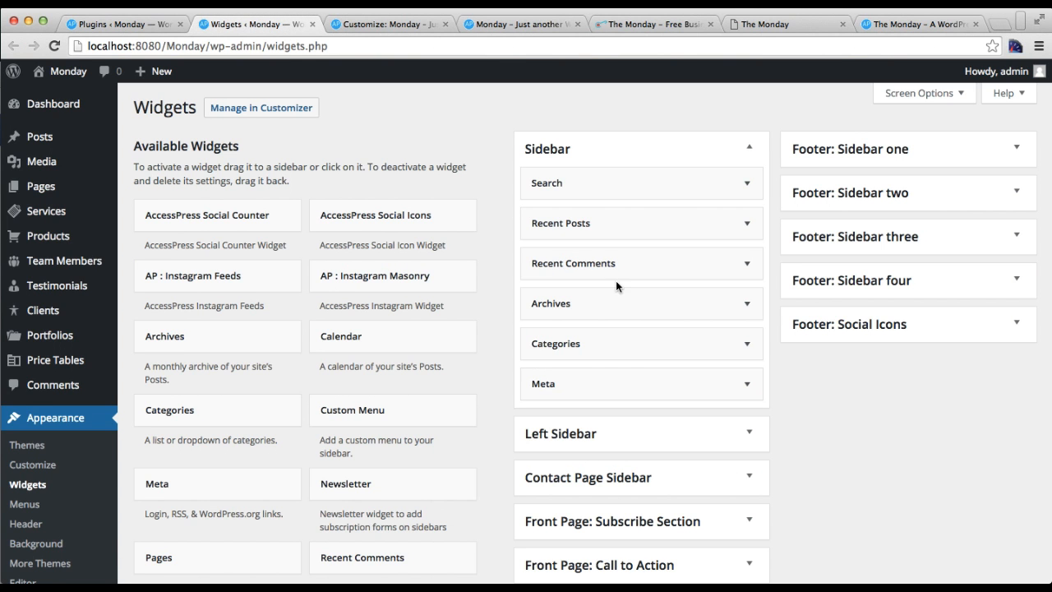
scroll(down, 3)
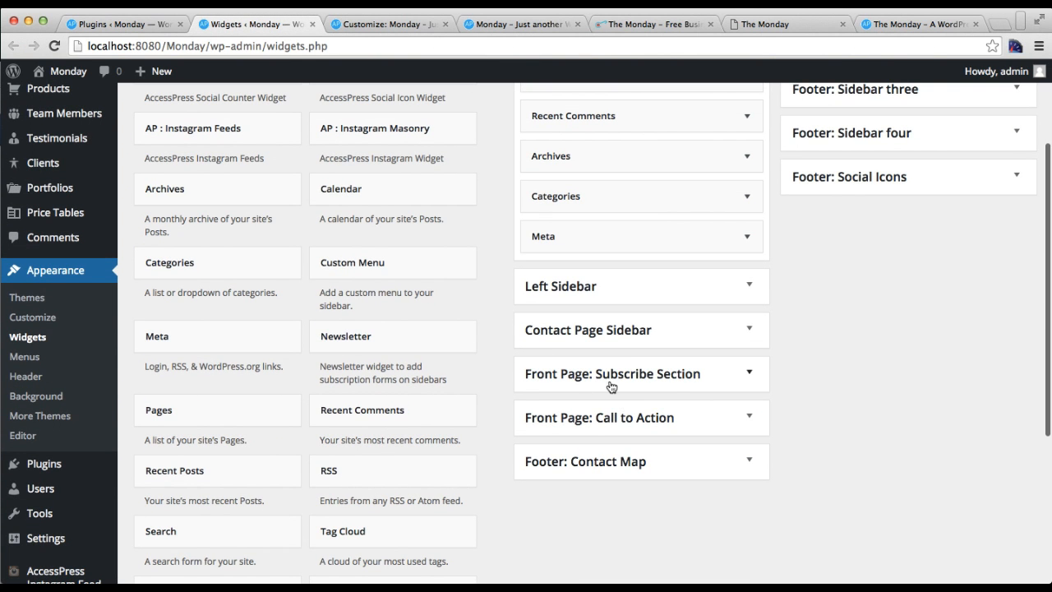
mouse_move(666, 375)
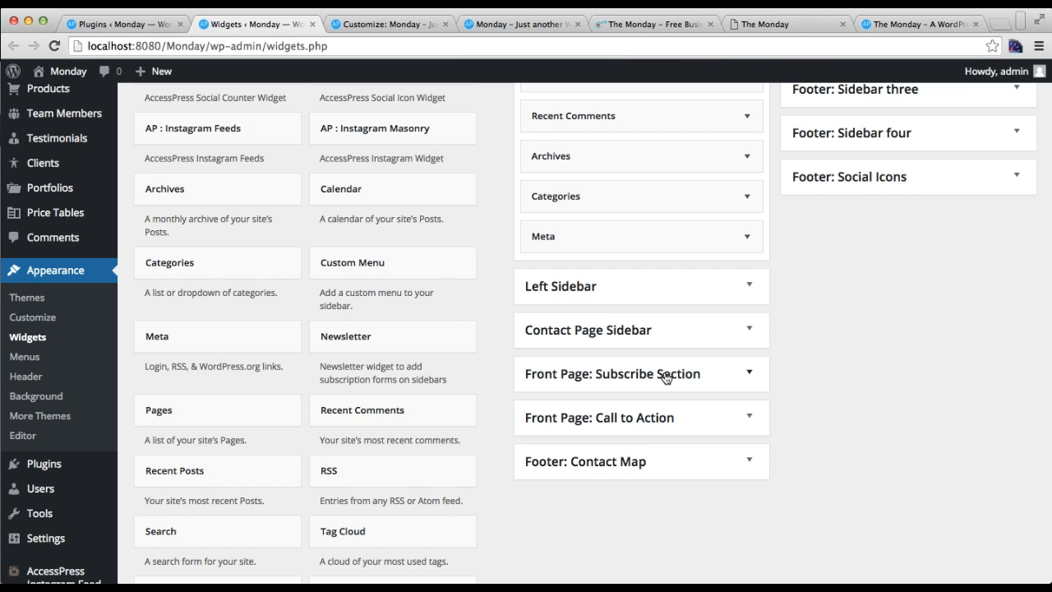
click(641, 373)
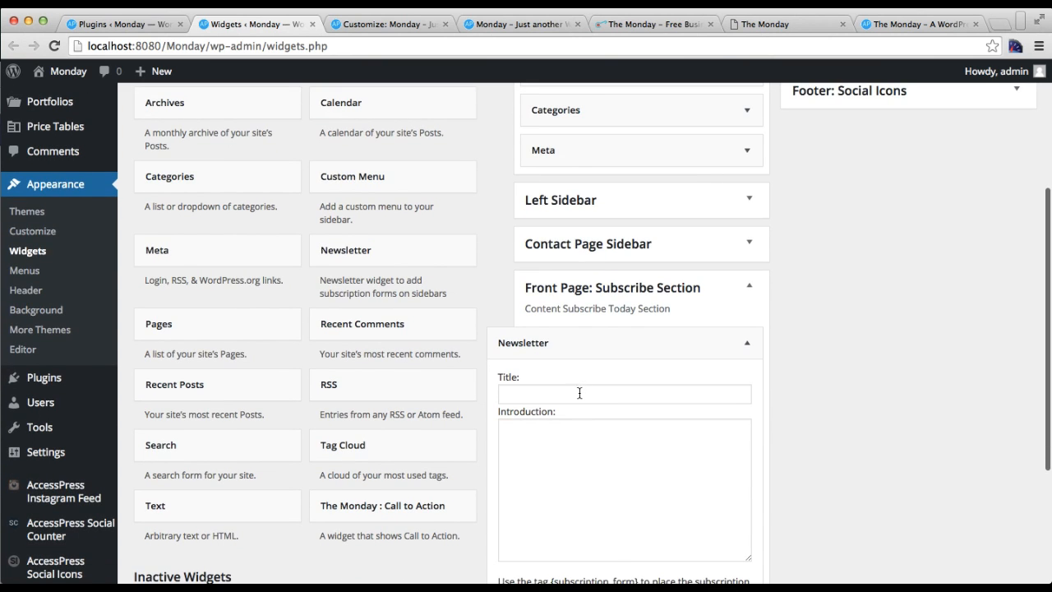
text(Subscribe Now)
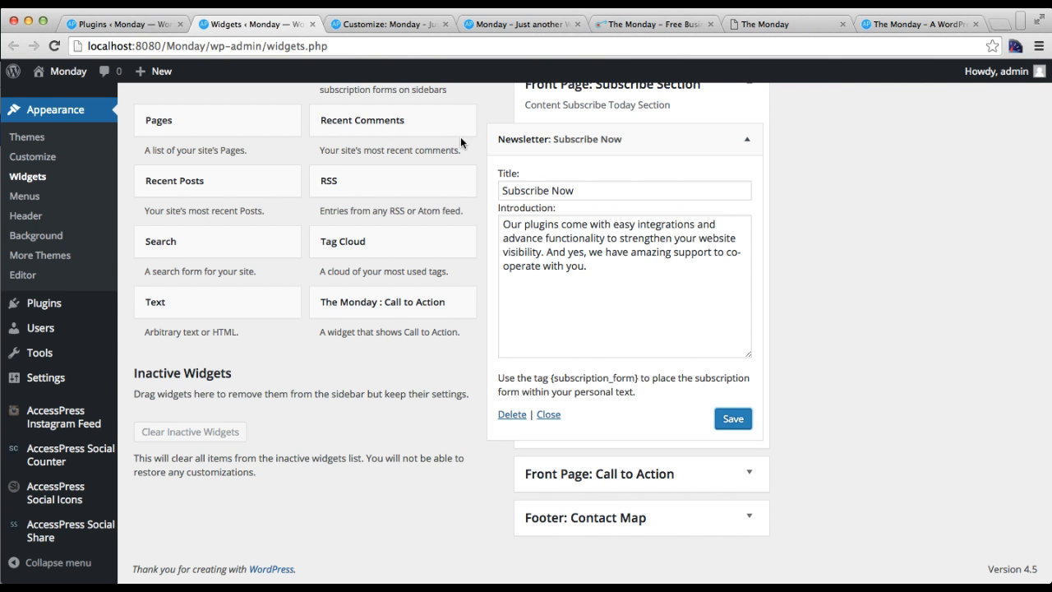
click(388, 23)
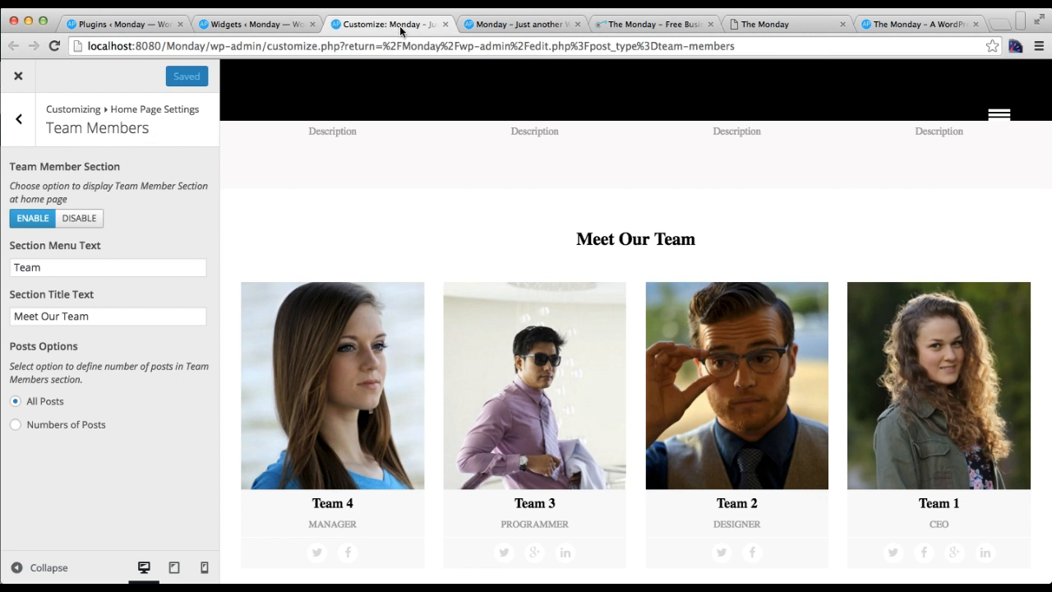
click(523, 23)
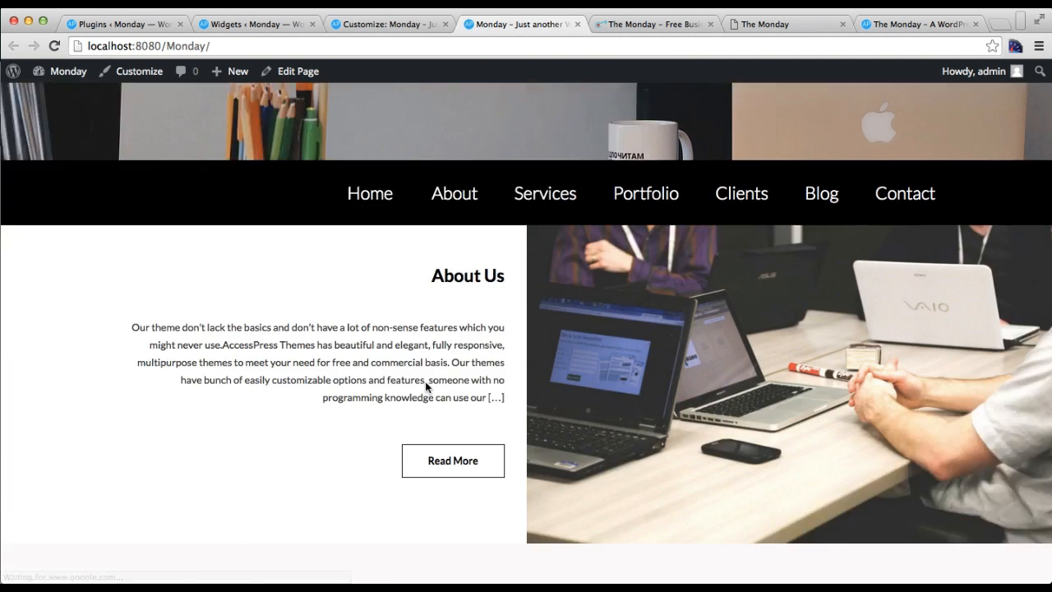
scroll(down, 3)
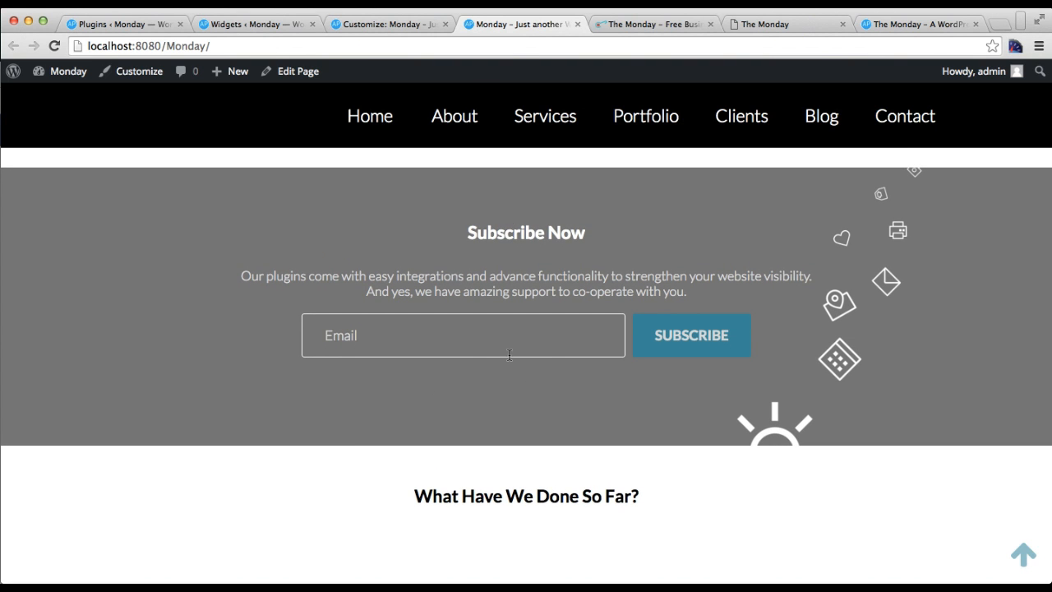
mouse_move(585, 222)
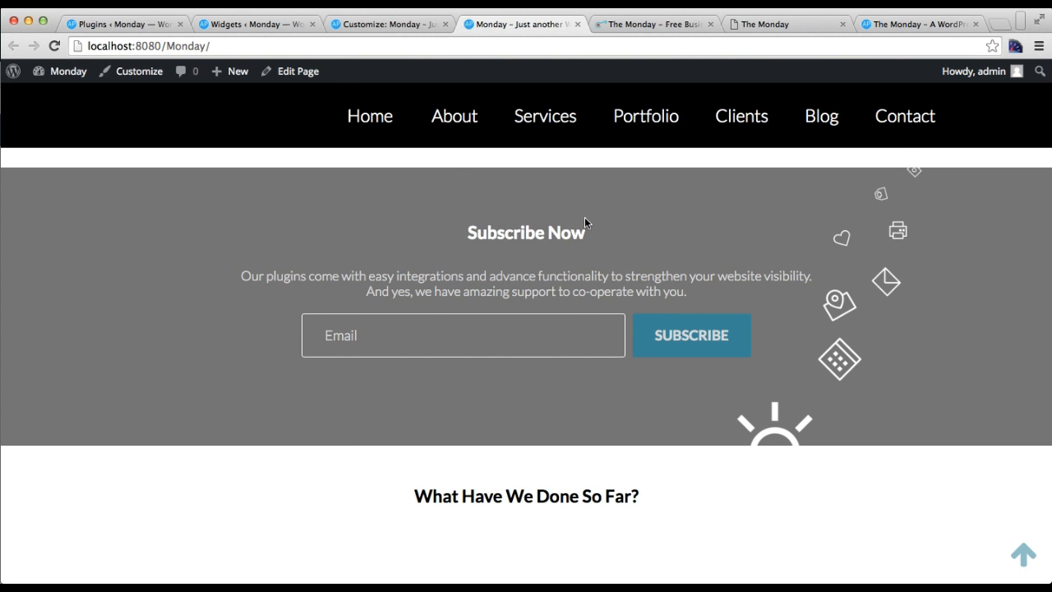
click(132, 70)
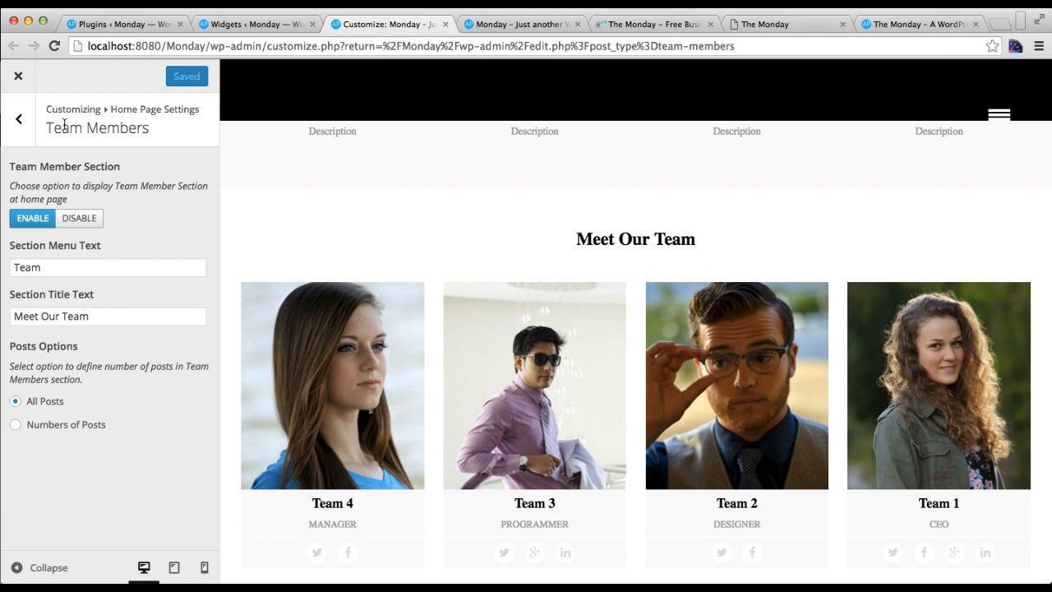
Step: Choose the Eiffel Tower photo as the Subscribe Today background image and Save & Publish
click(18, 118)
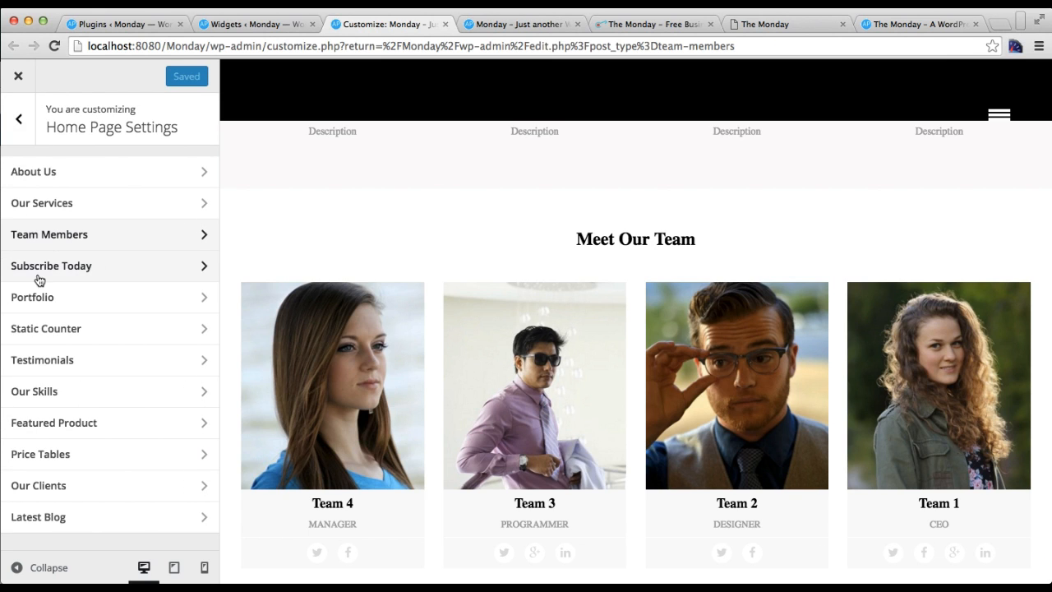
click(51, 264)
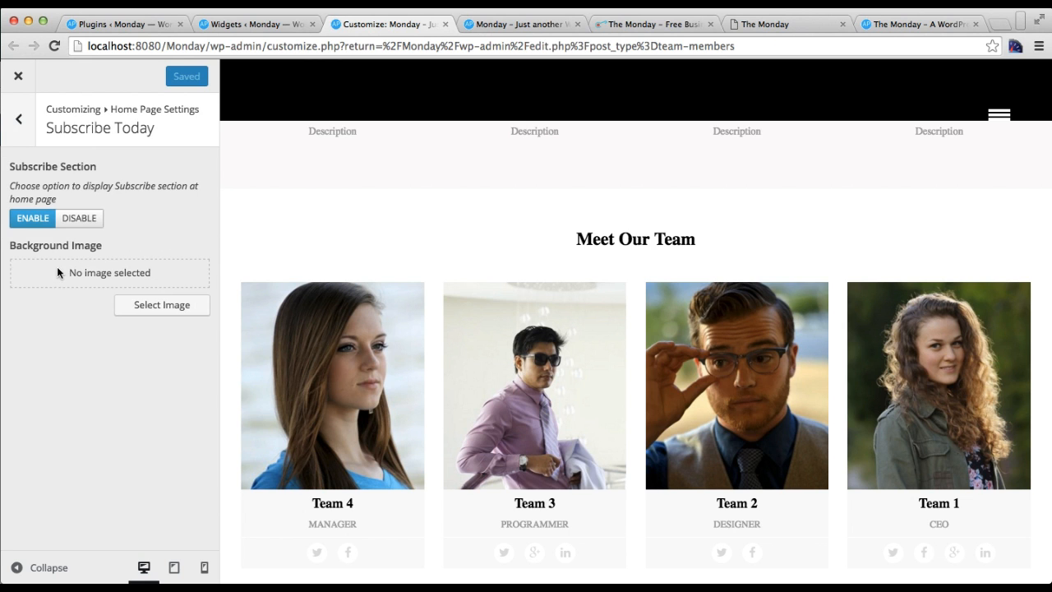
click(161, 304)
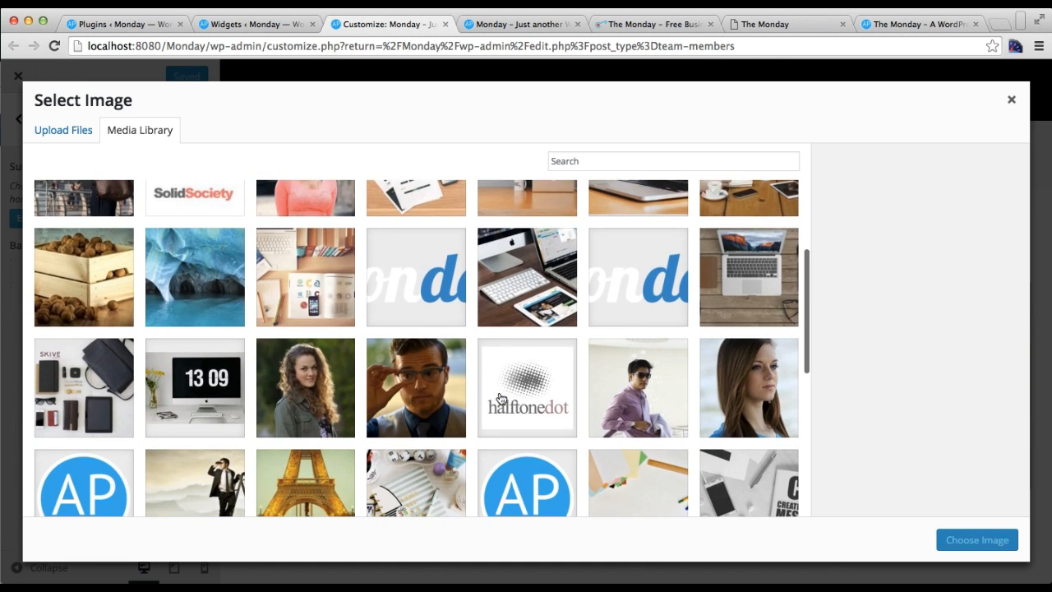
scroll(down, 3)
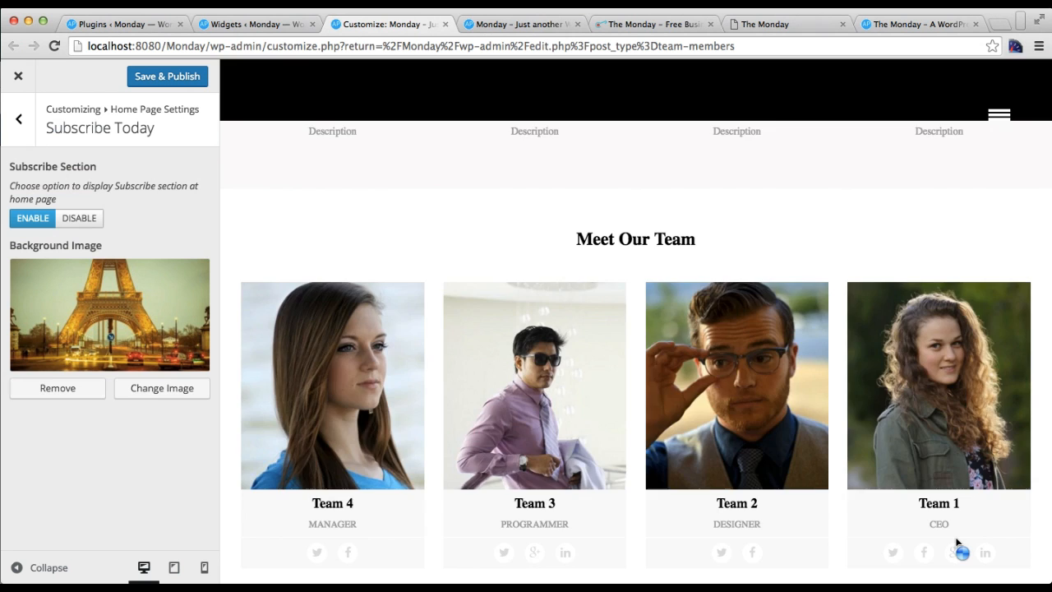
click(168, 76)
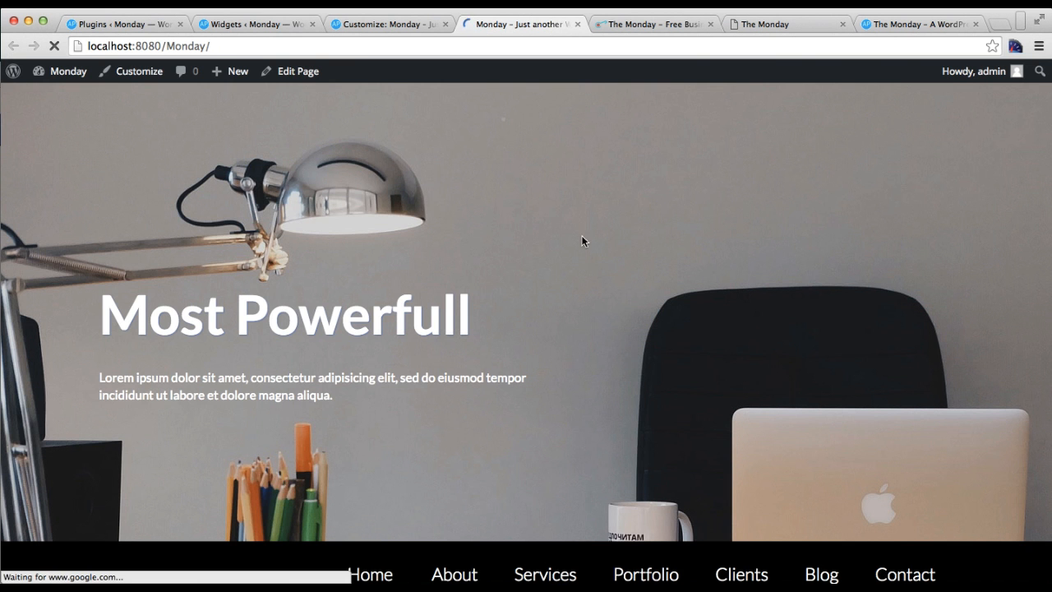
Step: Scroll the live front page past the team and Eiffel Tower subscribe sections, then the docs to Configure Subscribe Section
scroll(down, 3)
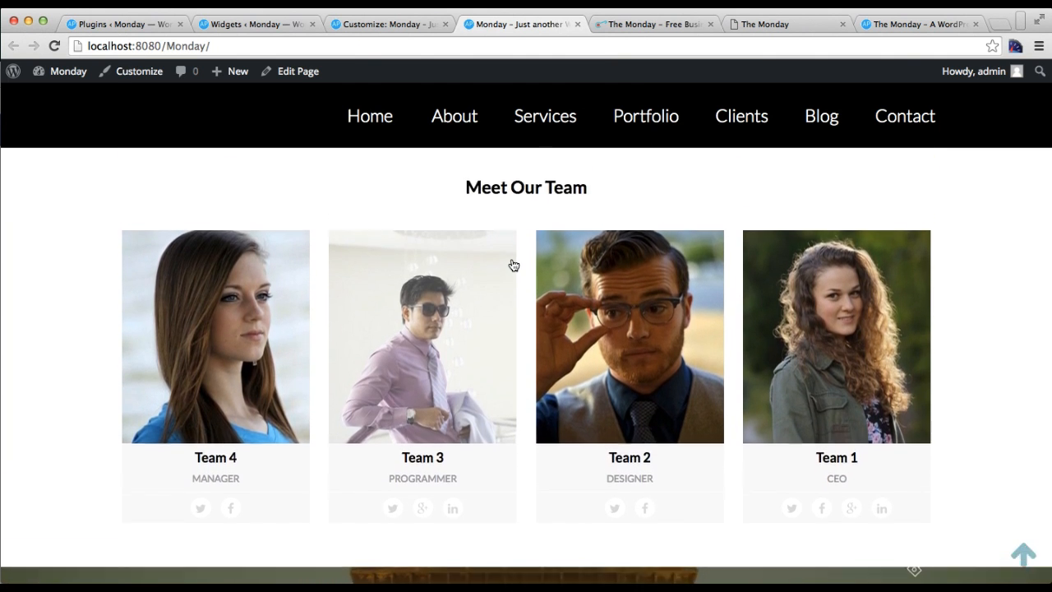
scroll(down, 3)
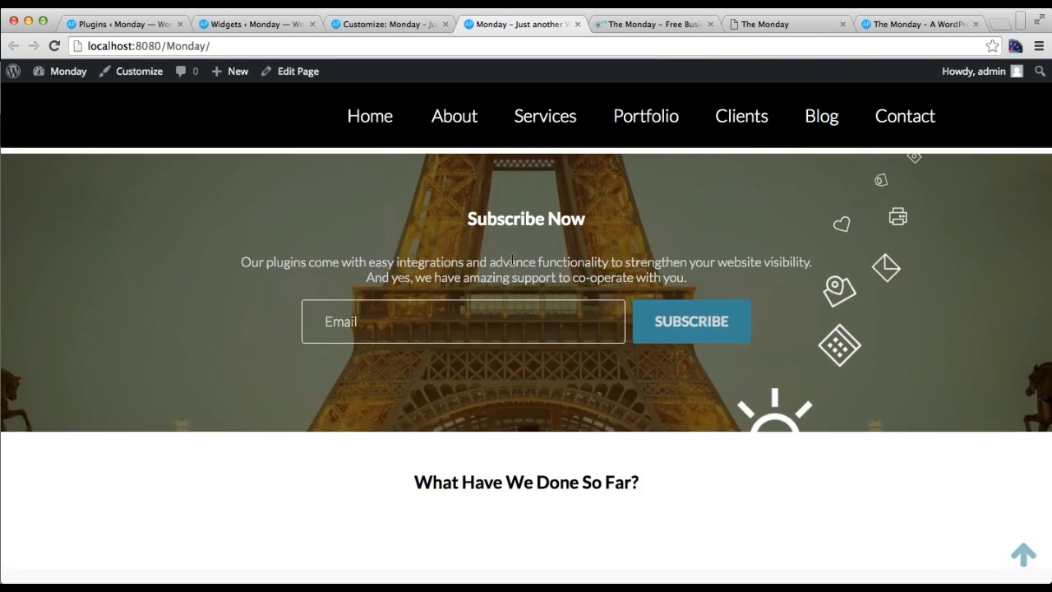
scroll(down, 3)
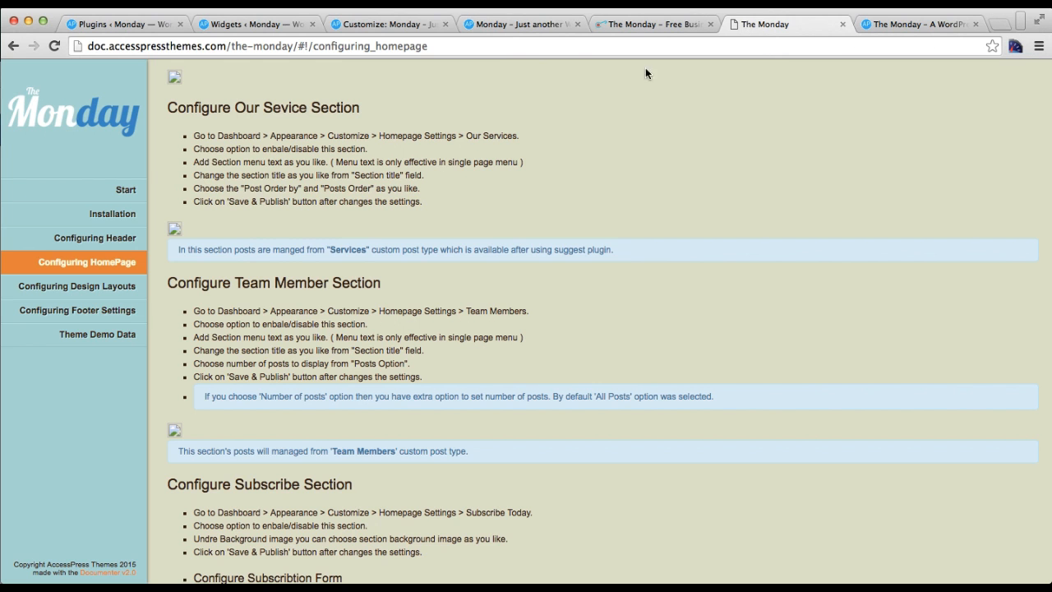
scroll(down, 3)
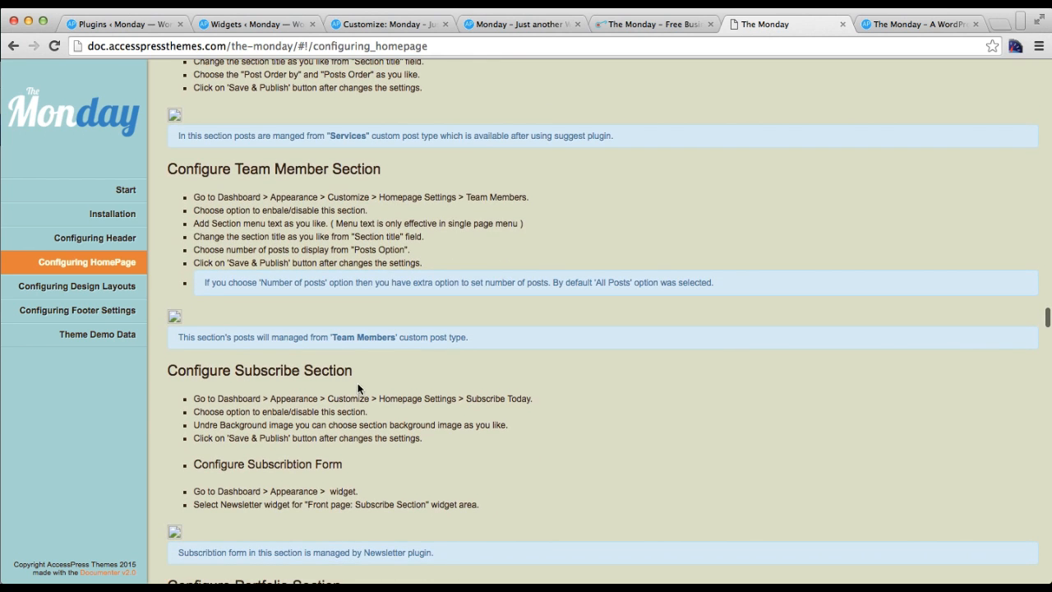